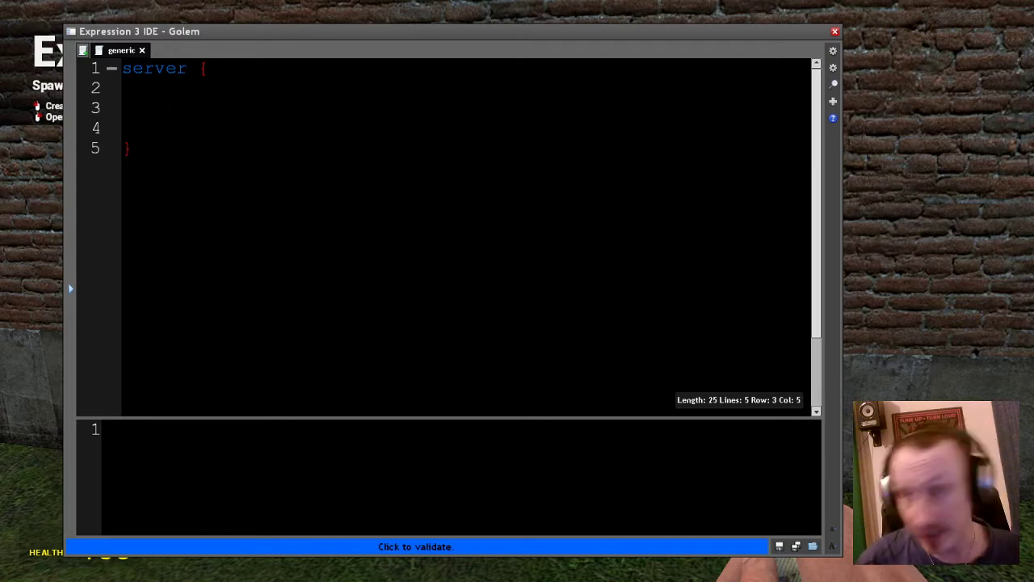
- Click repeatedly at the same spot near the top of the Expression 3 editor
left_click(165, 108)
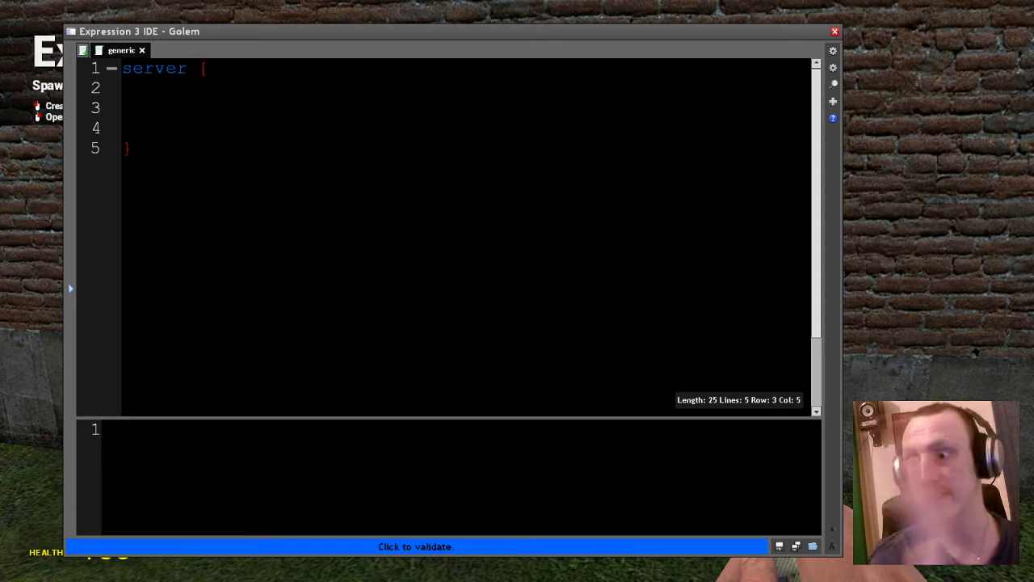
left_click(166, 107)
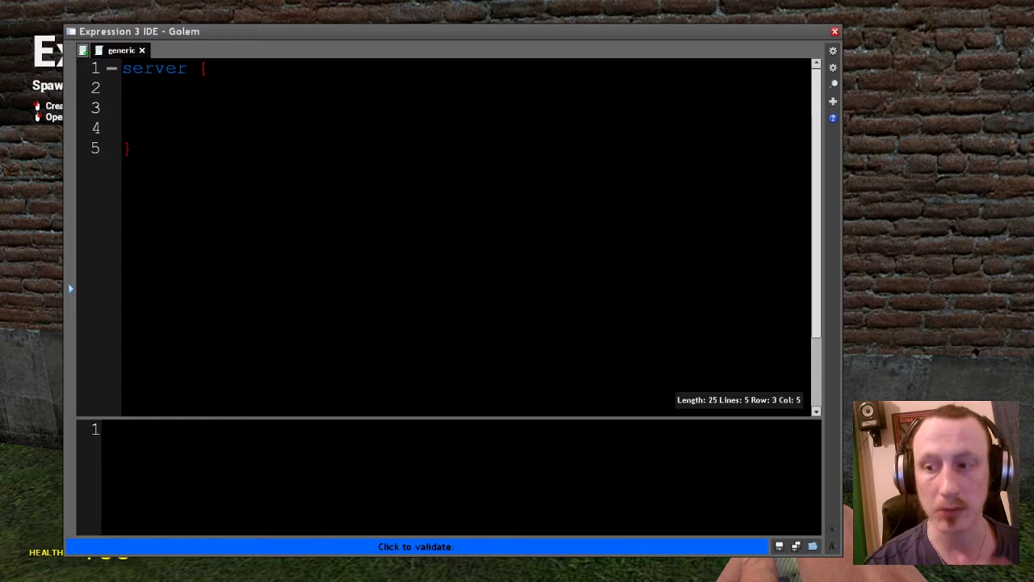
left_click(166, 107)
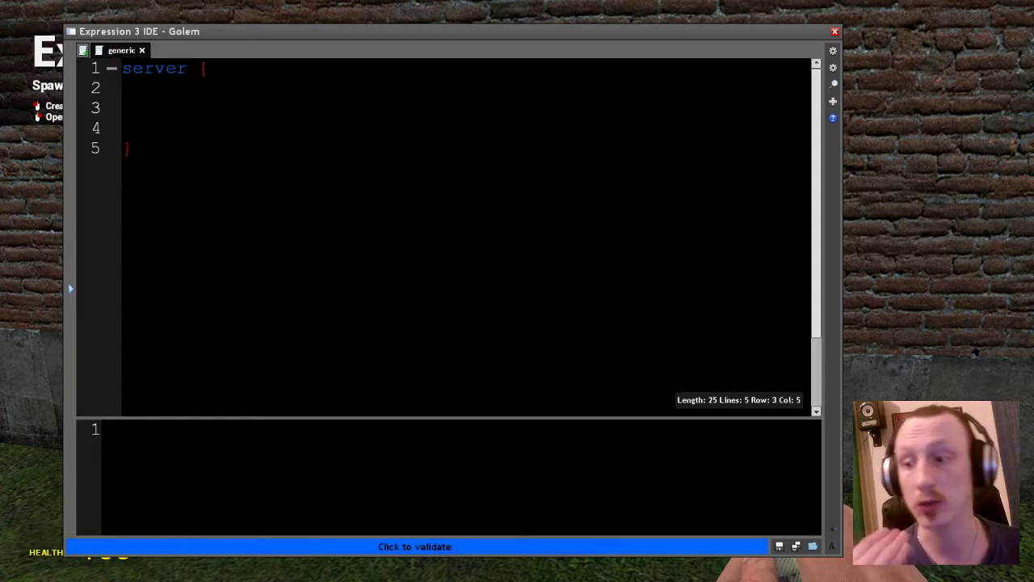
left_click(166, 107)
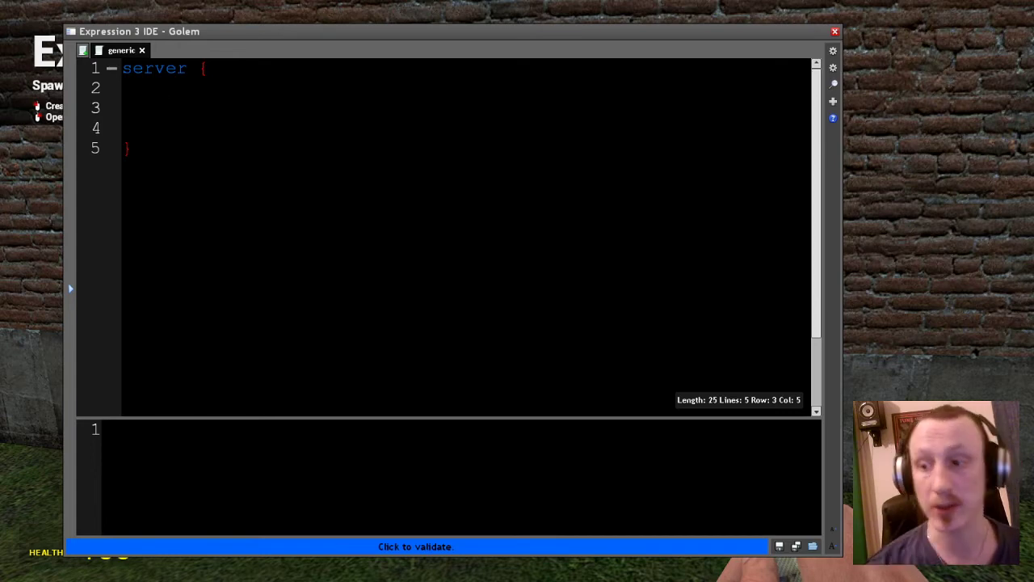
left_click(166, 108)
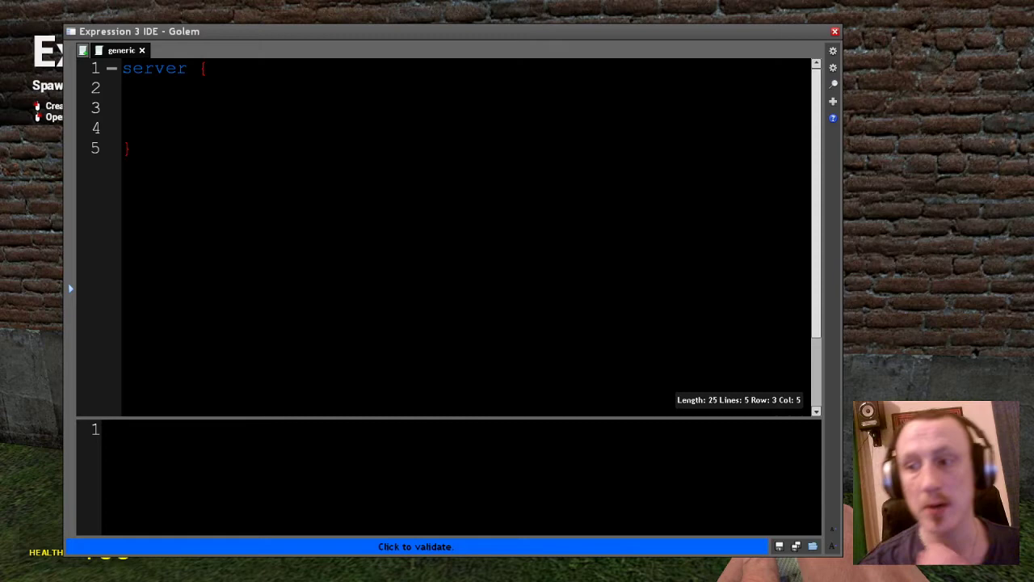
left_click(166, 108)
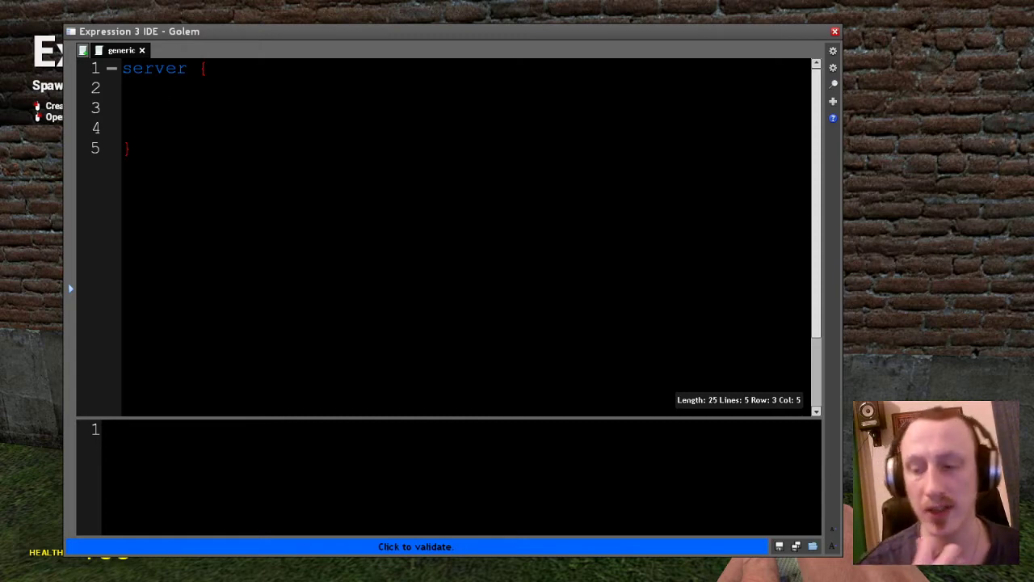
left_click(166, 107)
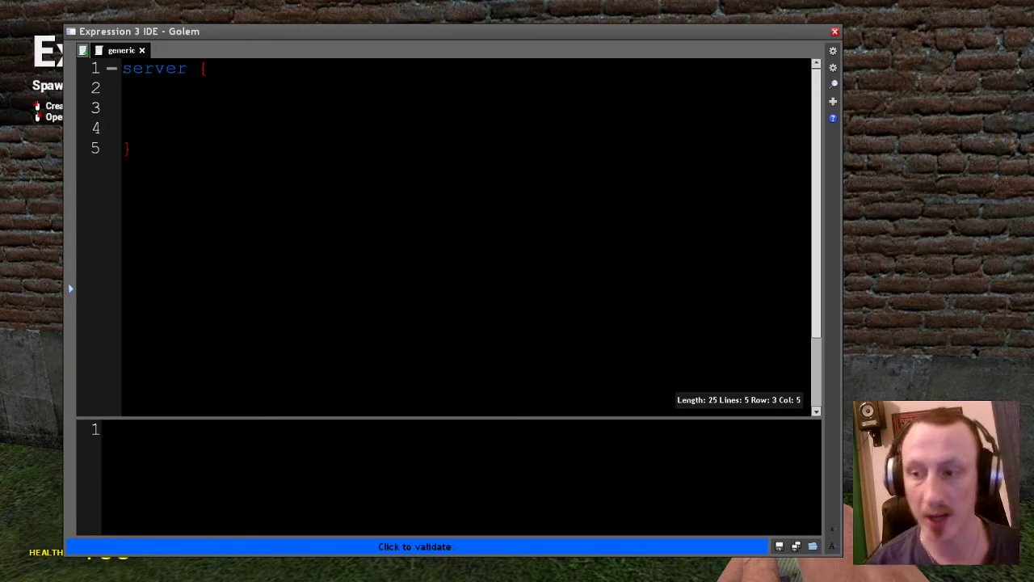
left_click(166, 108)
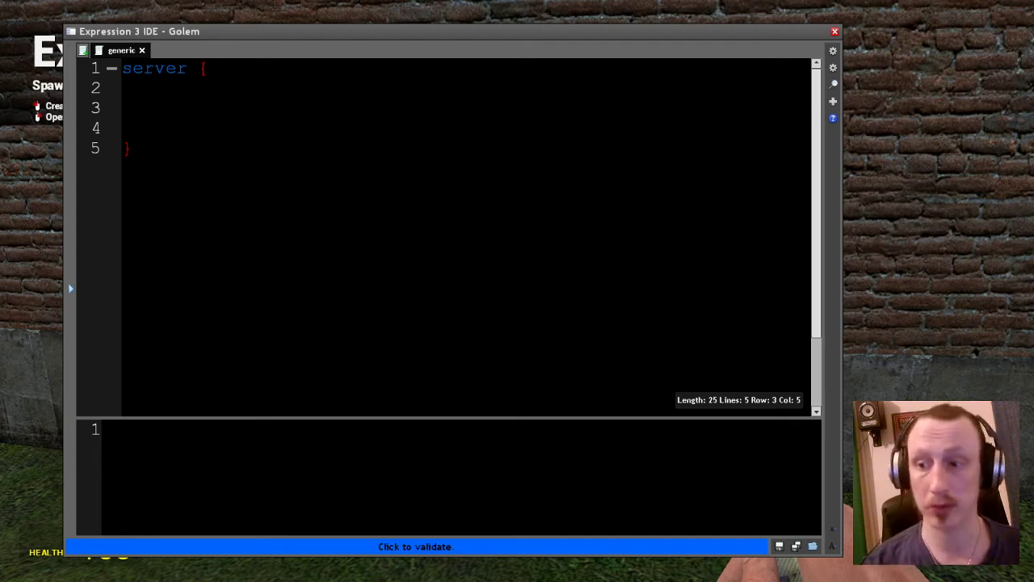
left_click(165, 107)
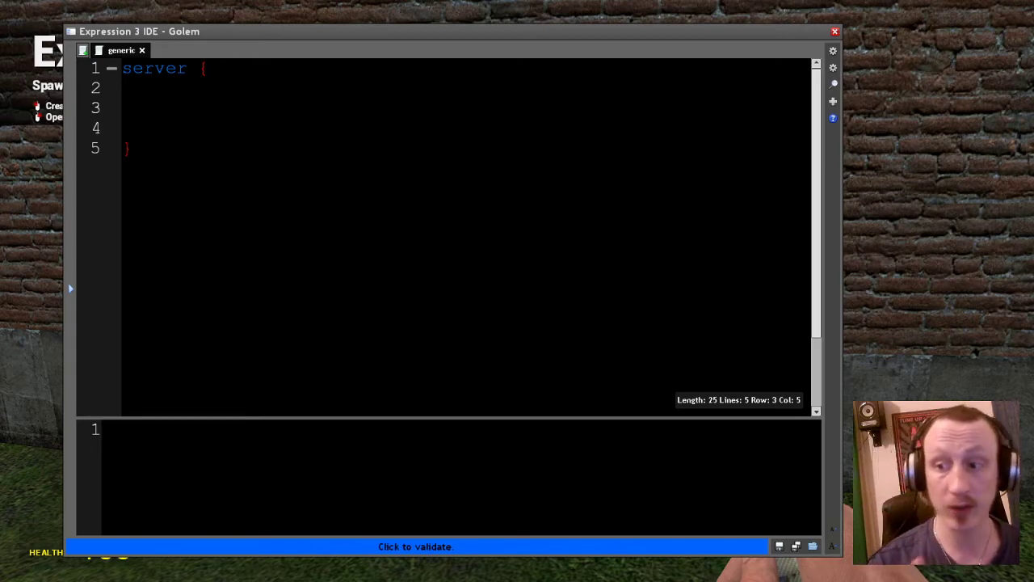
left_click(165, 108)
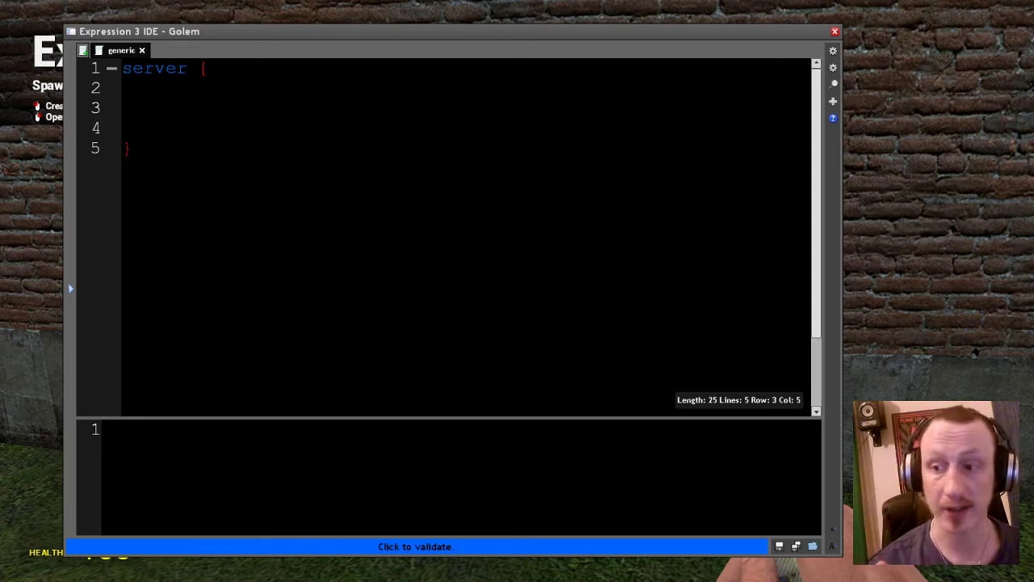
left_click(166, 108)
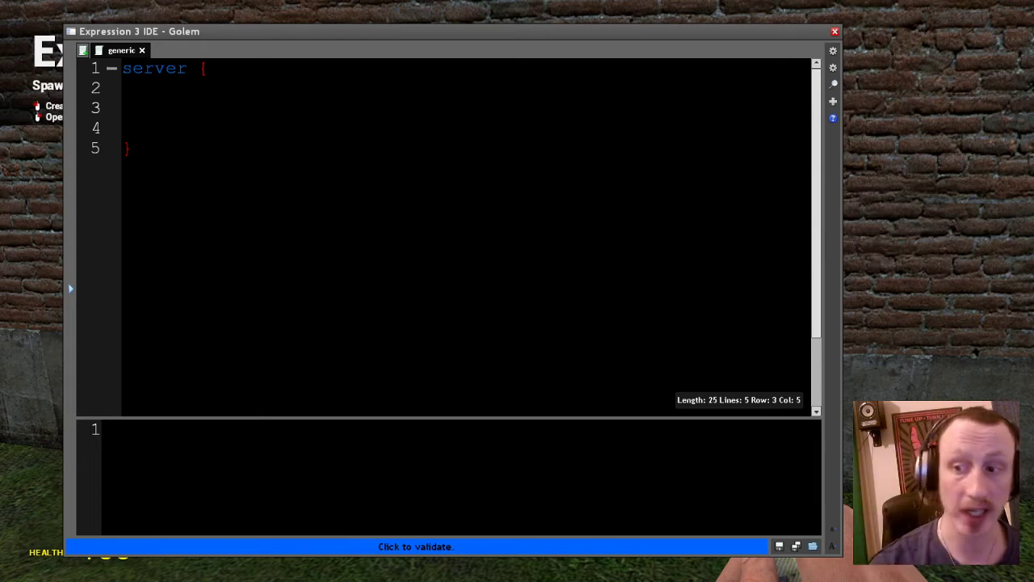
left_click(166, 108)
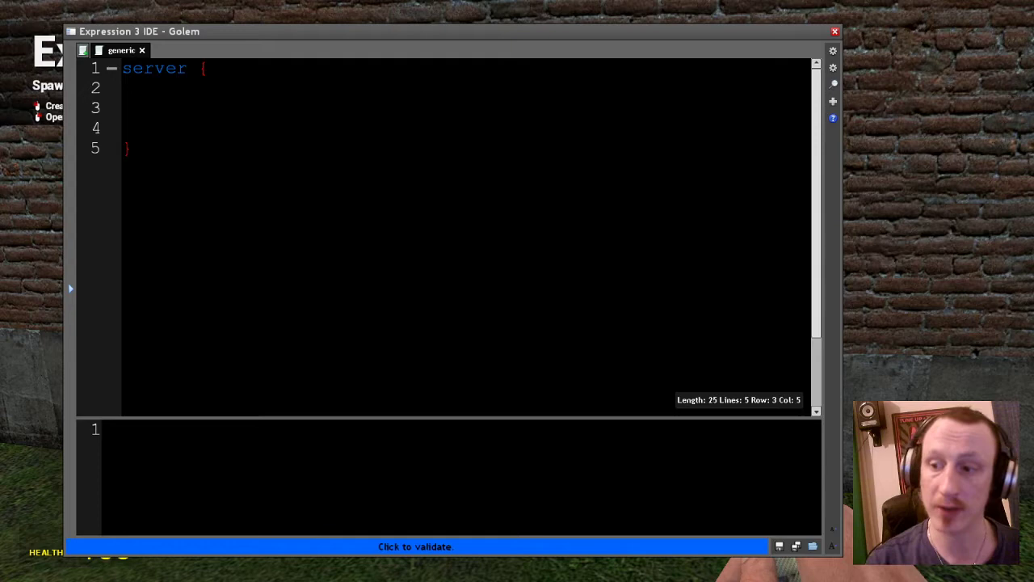
left_click(165, 108)
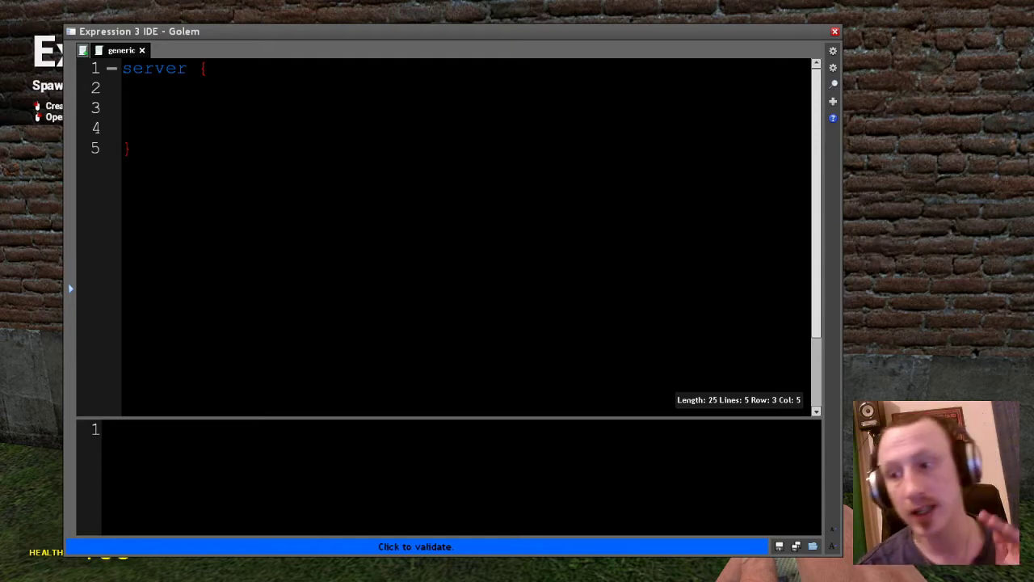
left_click(165, 108)
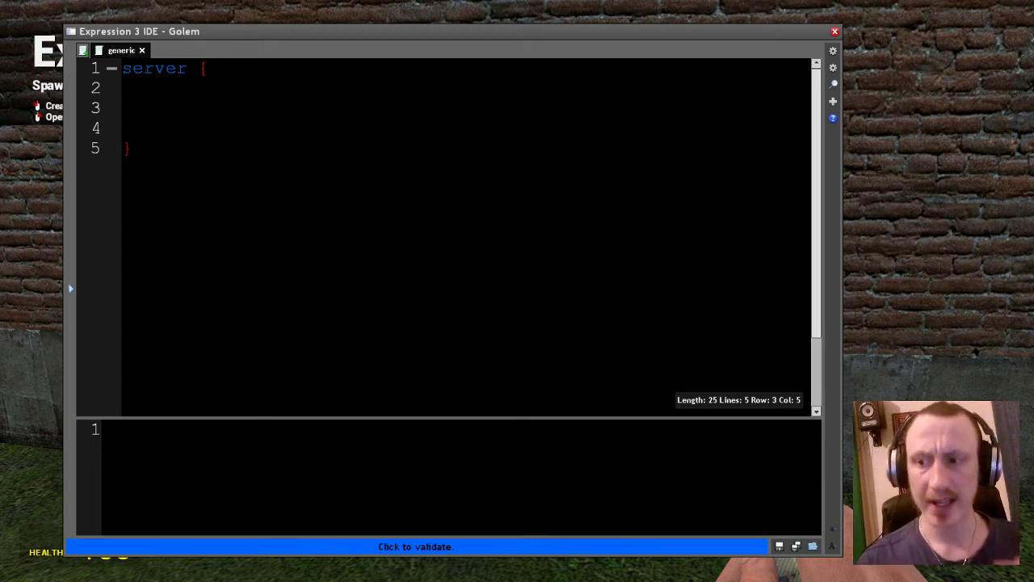
left_click(166, 107)
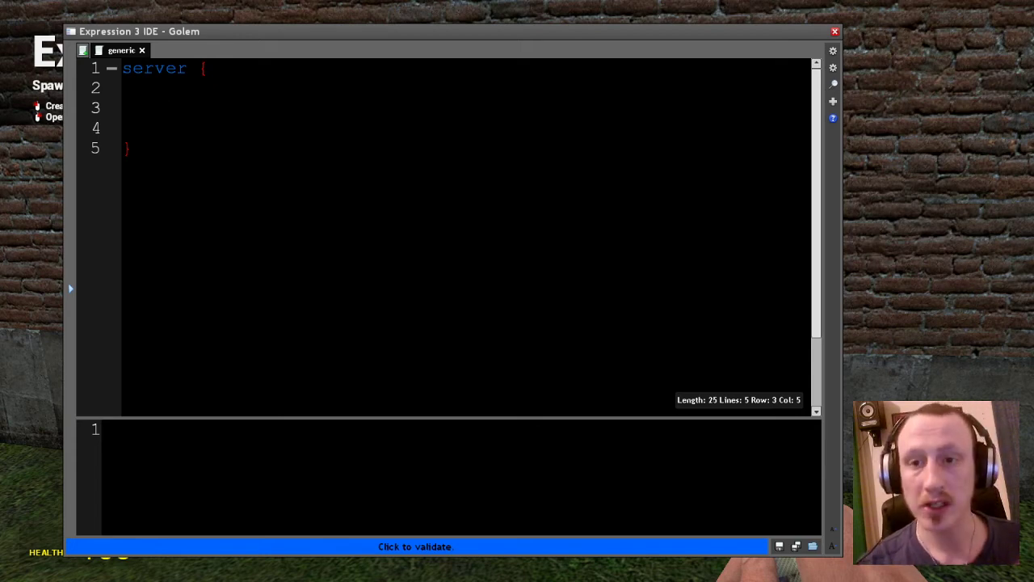
left_click(166, 107)
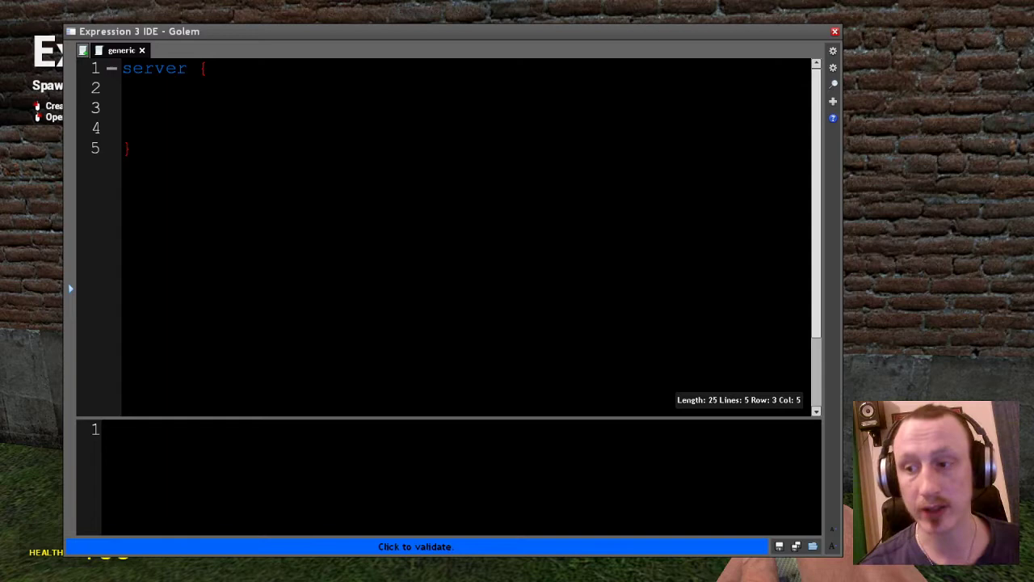
left_click(166, 108)
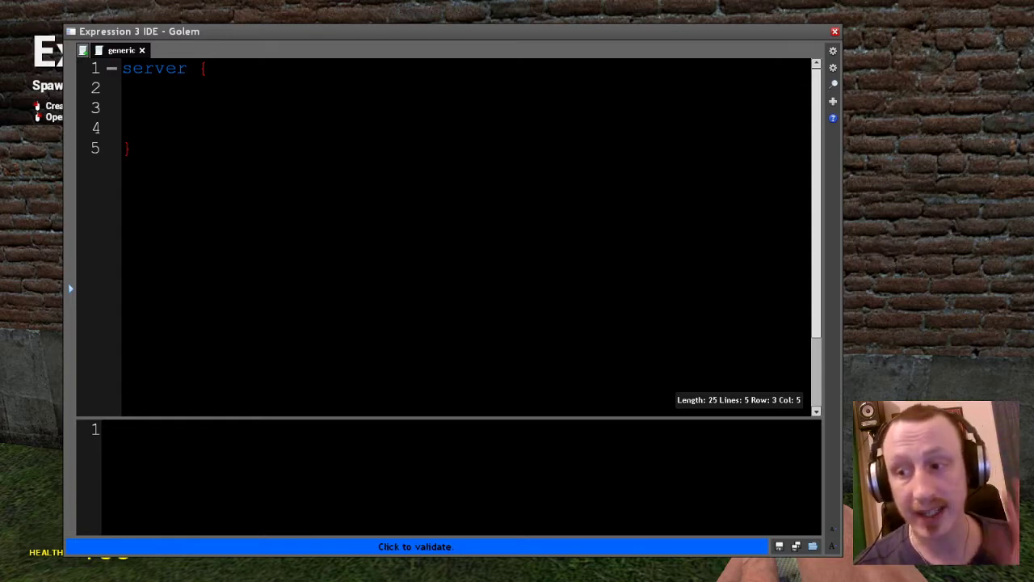
left_click(166, 107)
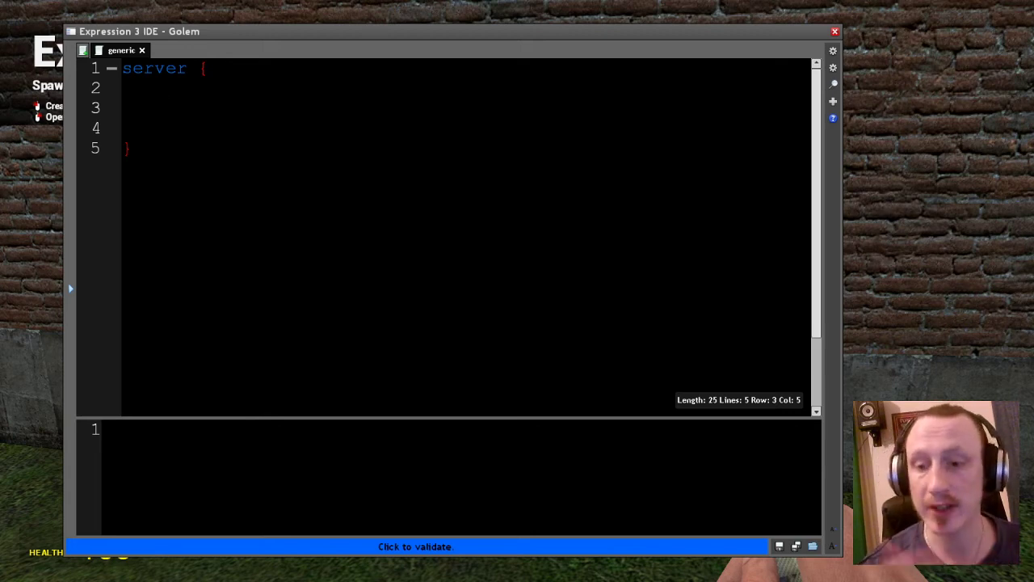
left_click(166, 107)
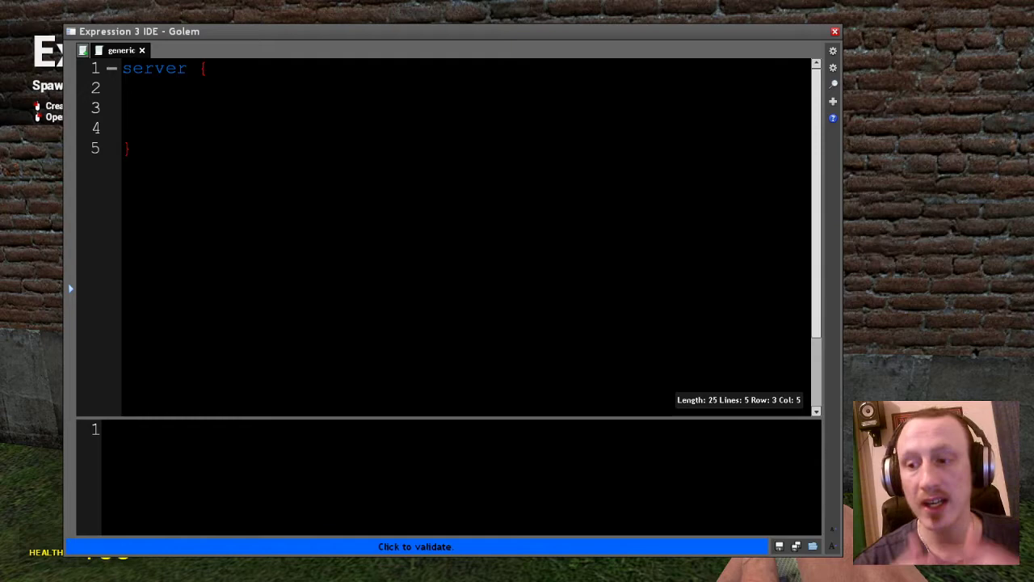
left_click(166, 107)
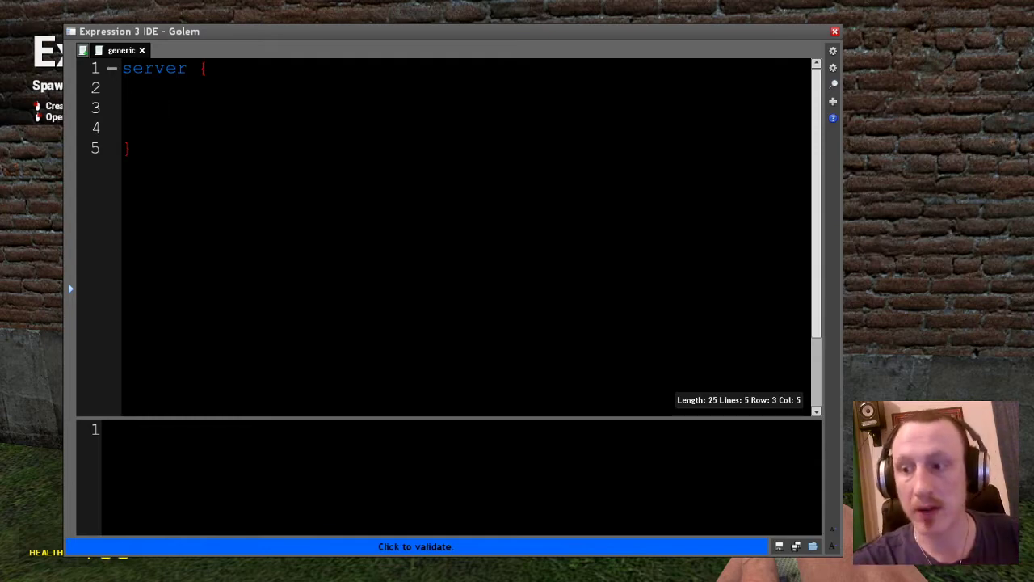
left_click(166, 108)
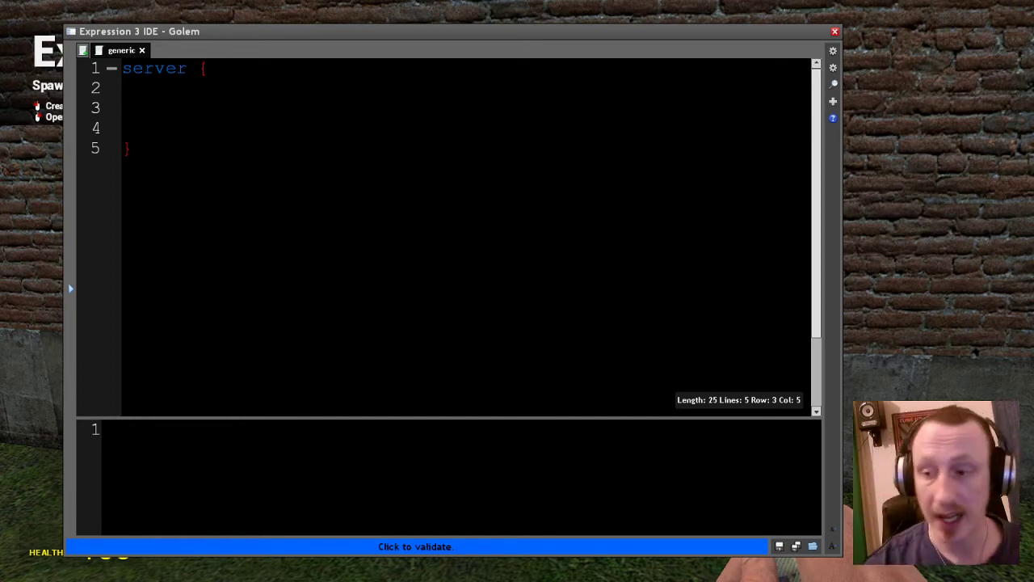
- Start an event.add call in the server block with "Think" as its first argument
type("event")
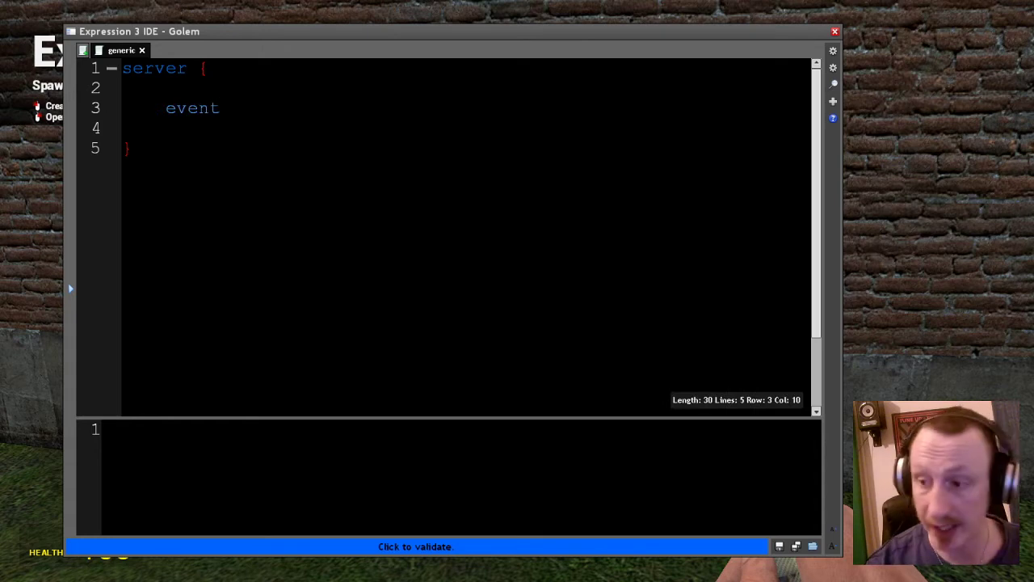
type(".")
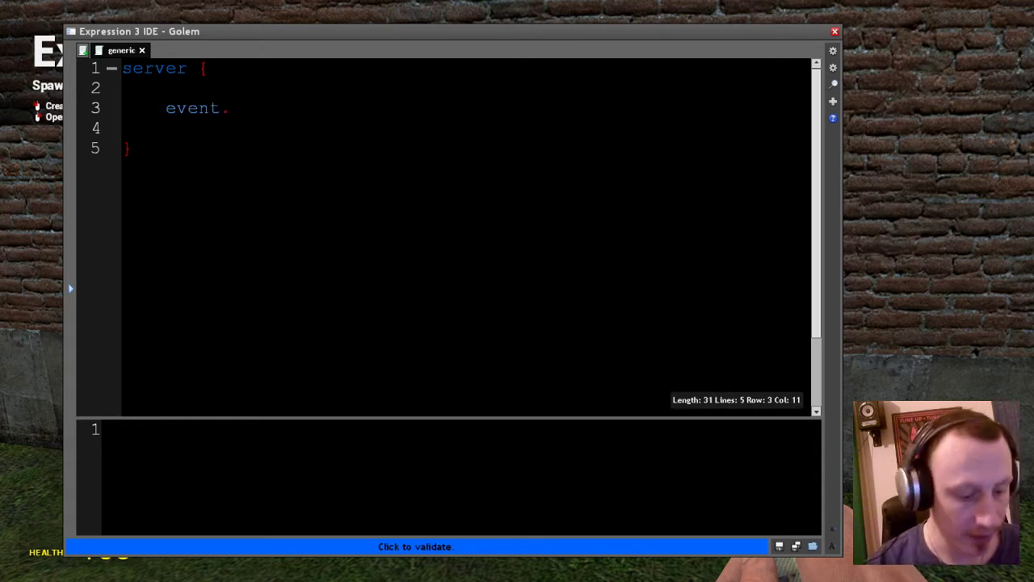
type("add()")
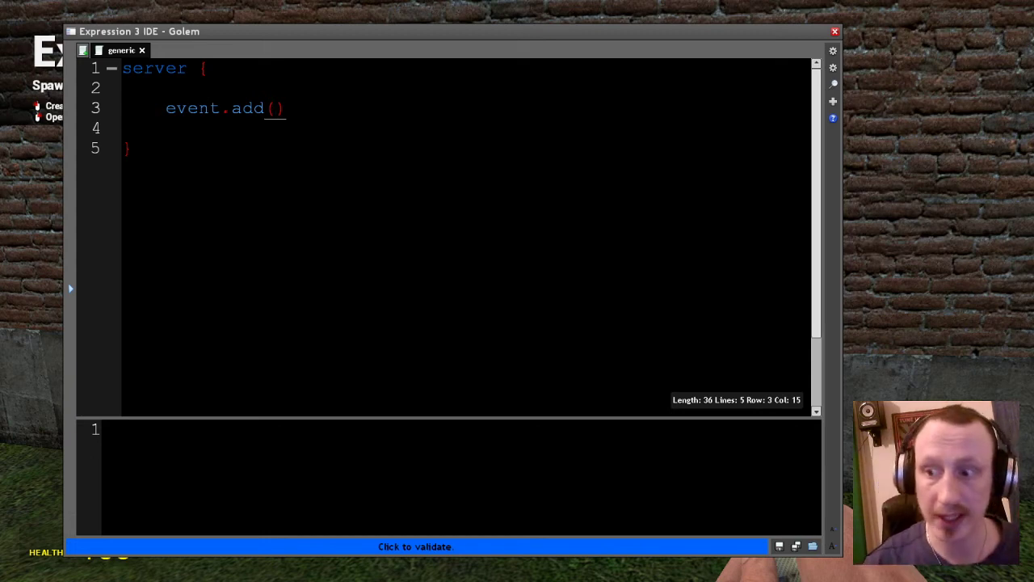
type("\"\"")
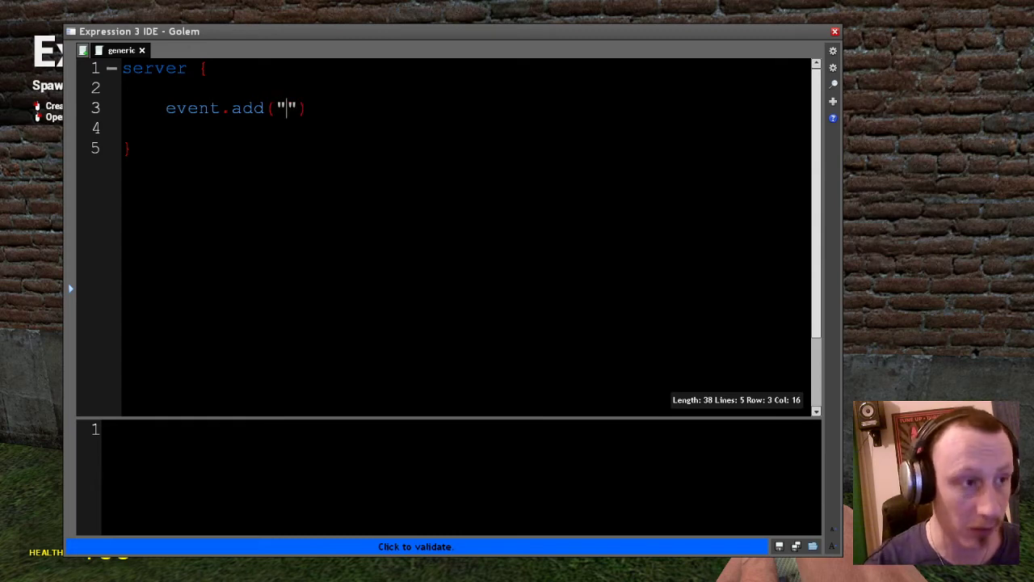
type("Think")
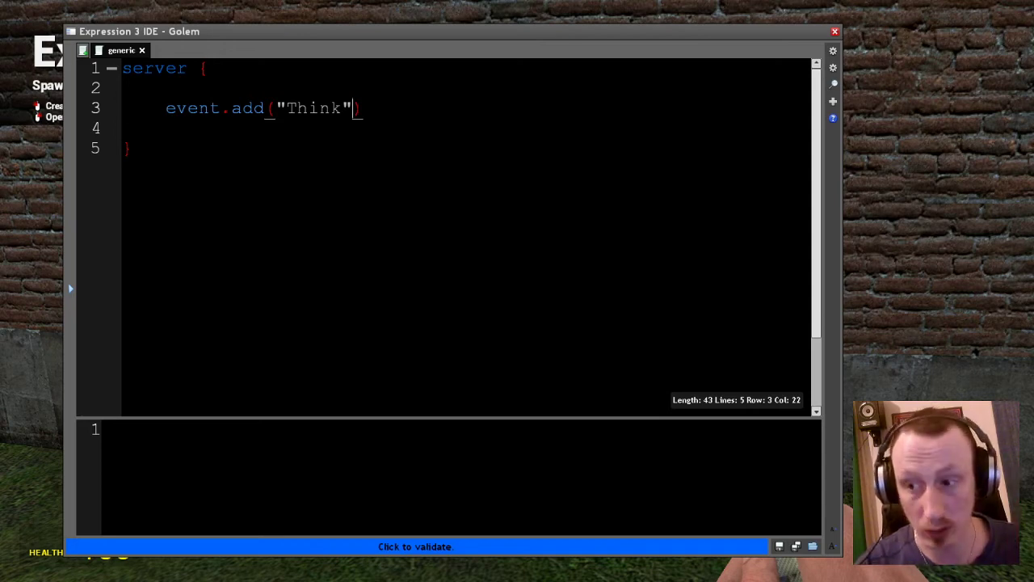
type(",")
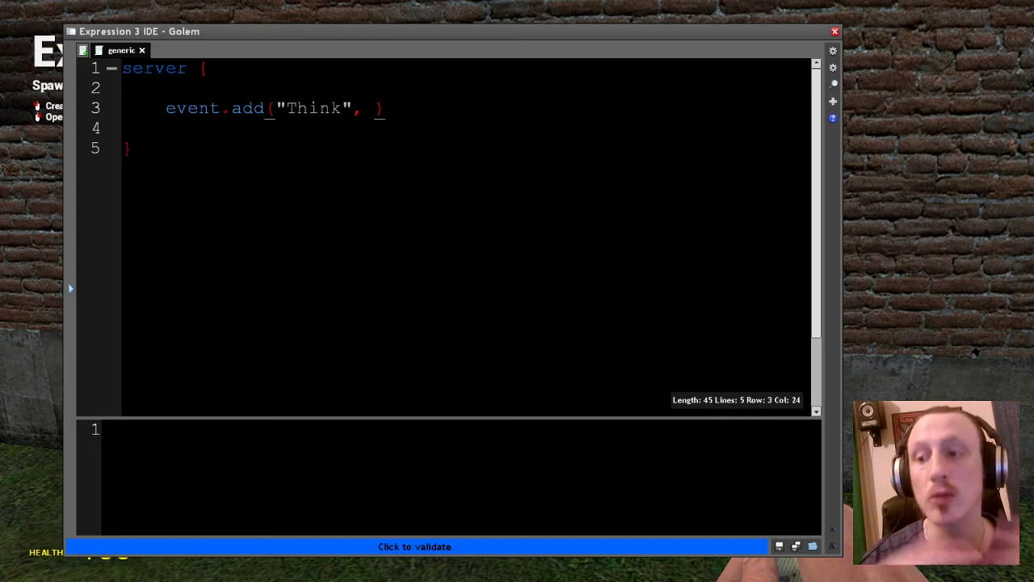
- Enter "mycallback" as the second string argument of event.add
type("\"\"")
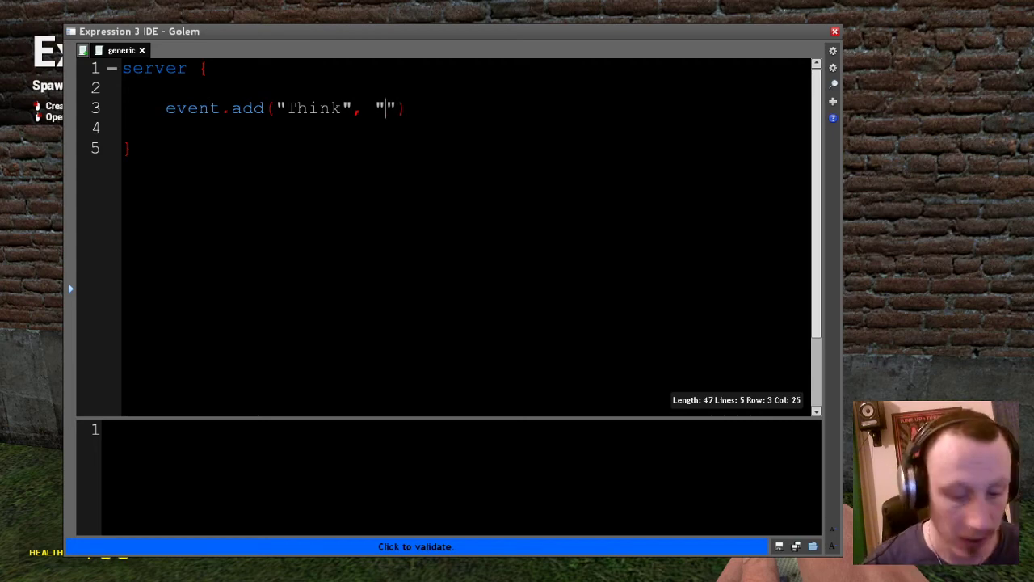
type("my")
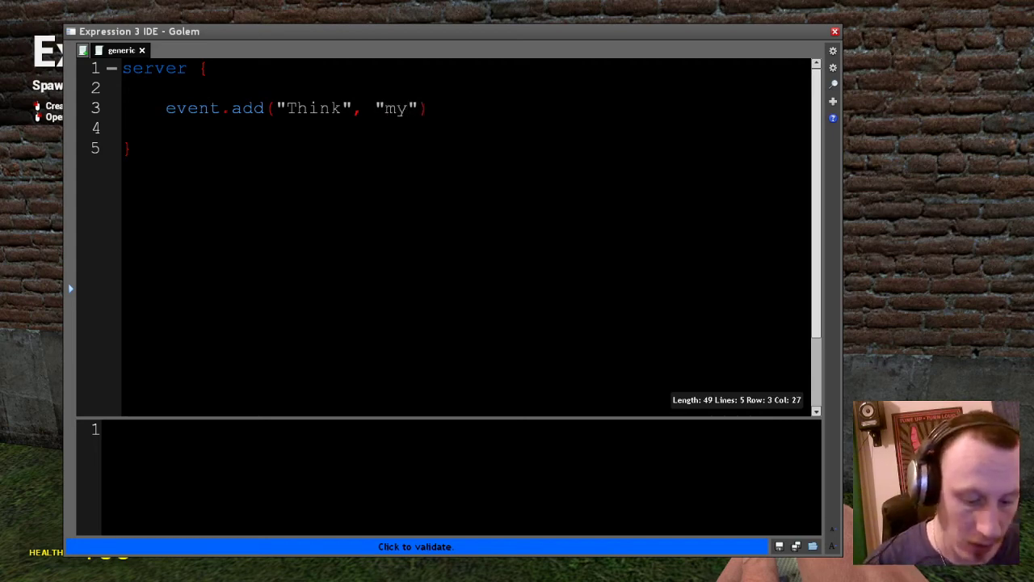
type("callback")
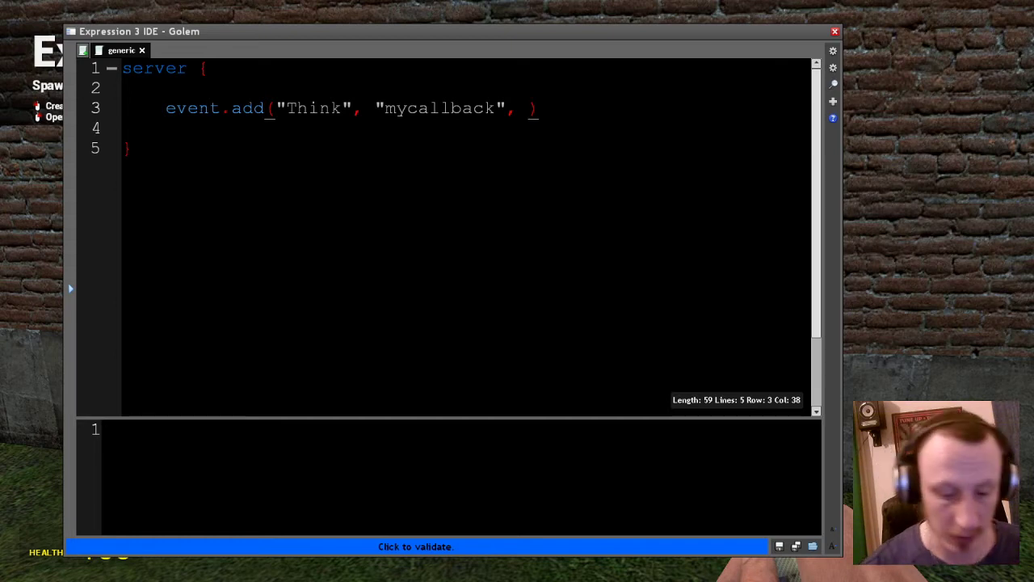
- Insert an empty function() { } as the third argument, ending the call with a semicolon
type("myfu")
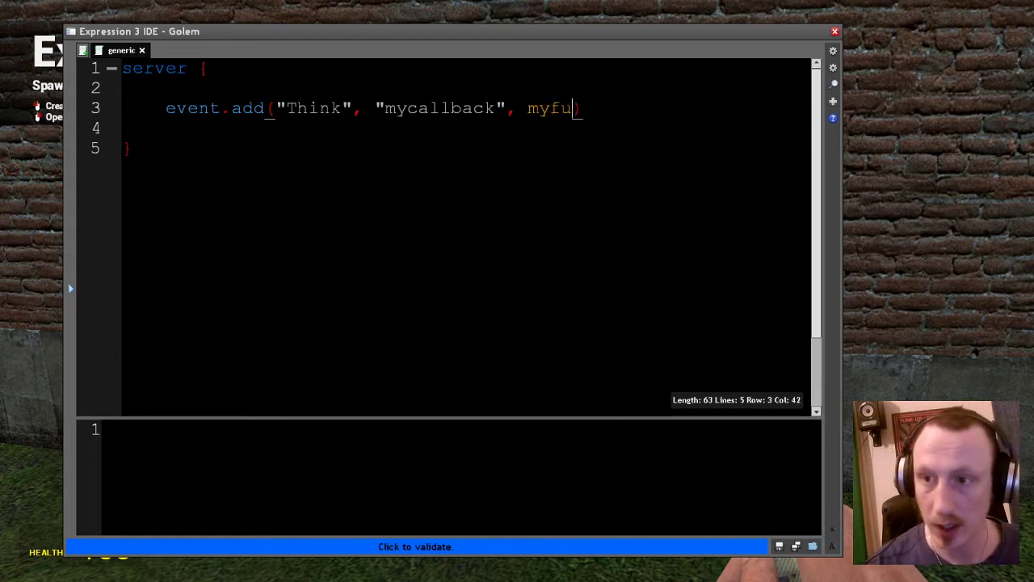
key("Backspace")
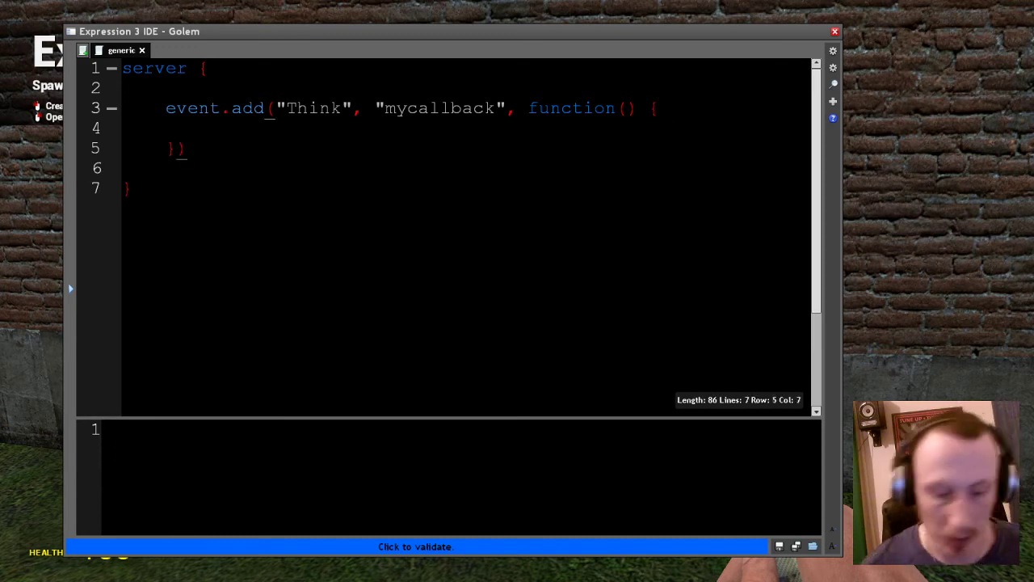
type(";")
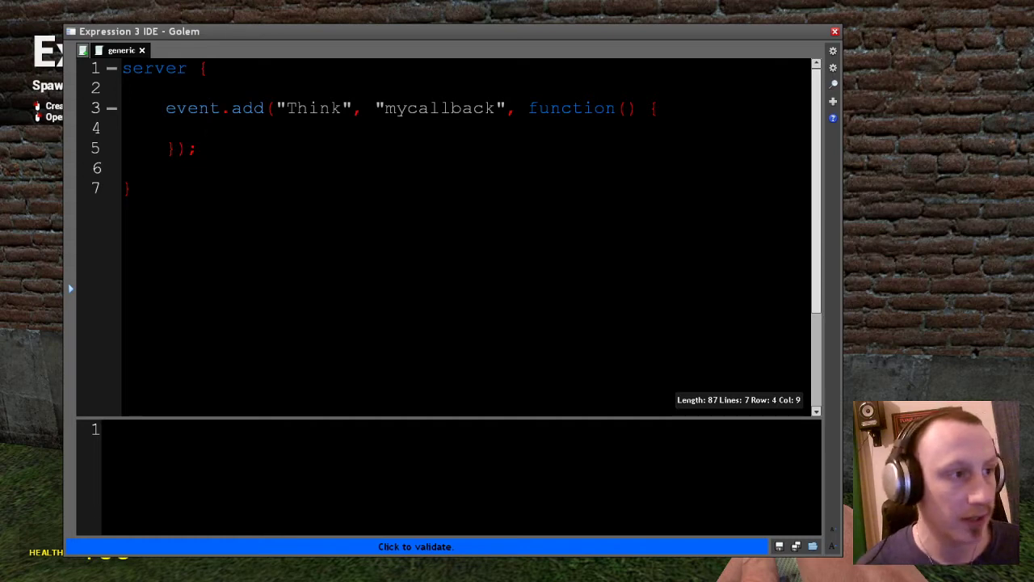
left_click_drag(529, 108, 174, 148)
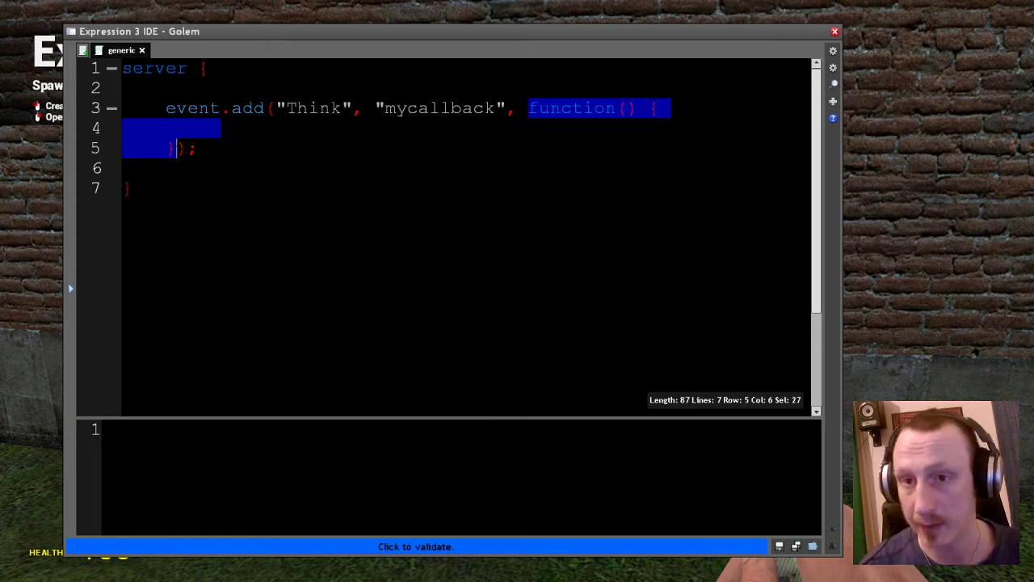
left_click(210, 127)
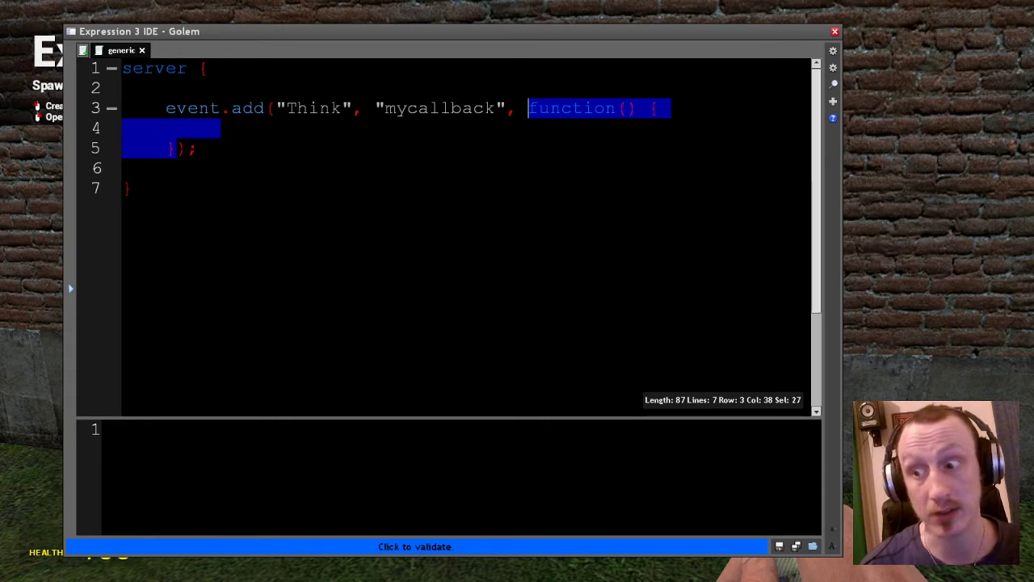
left_click(210, 128)
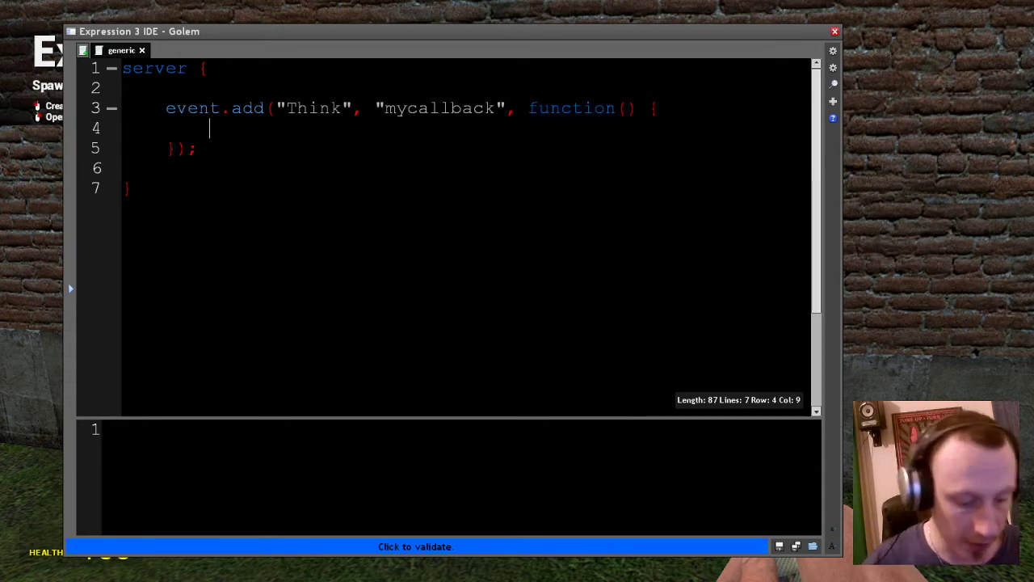
- Add system.print("Think!"); inside the Think callback body
type("system.p")
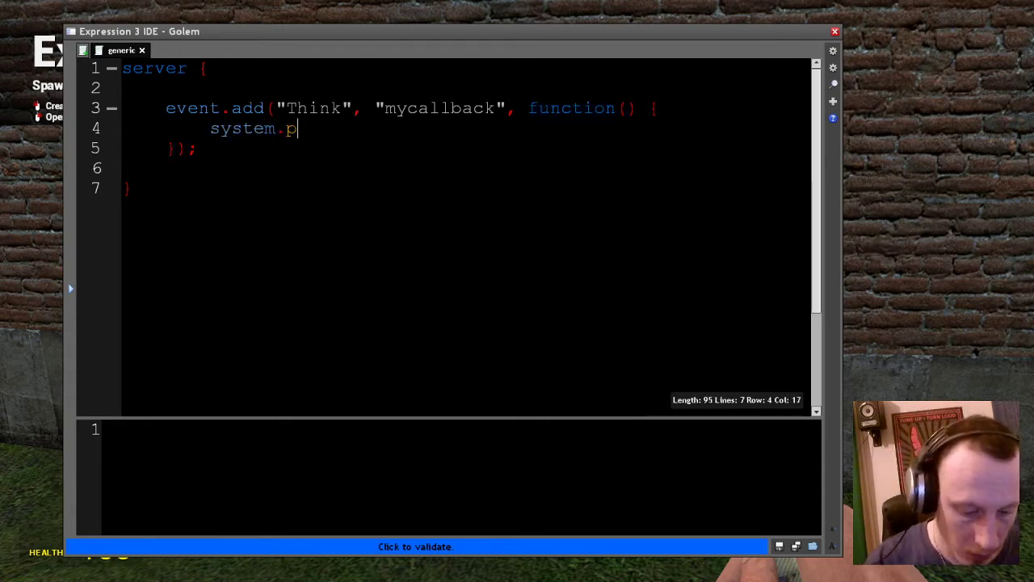
type("rint(\"T\")")
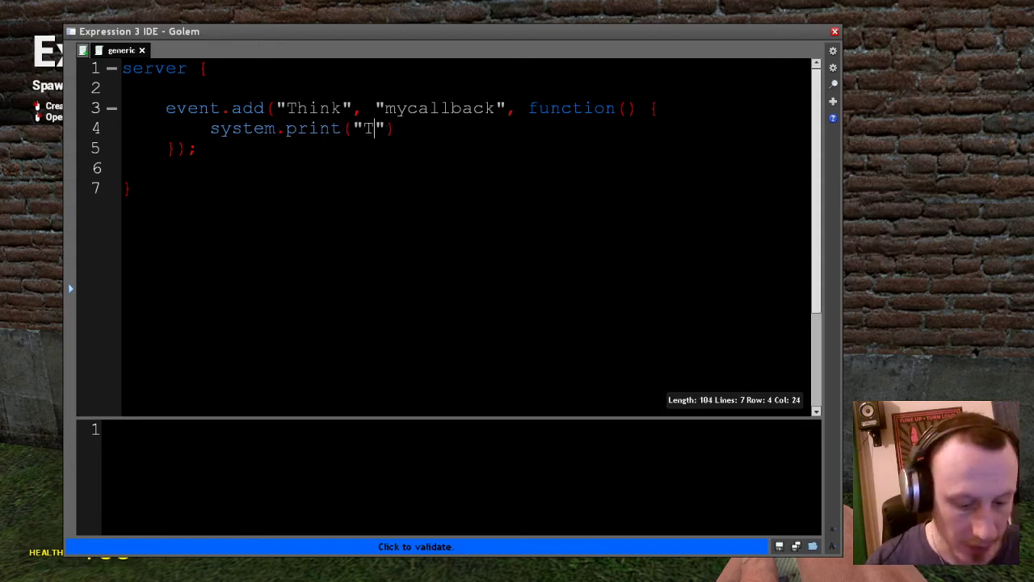
type("hink!")
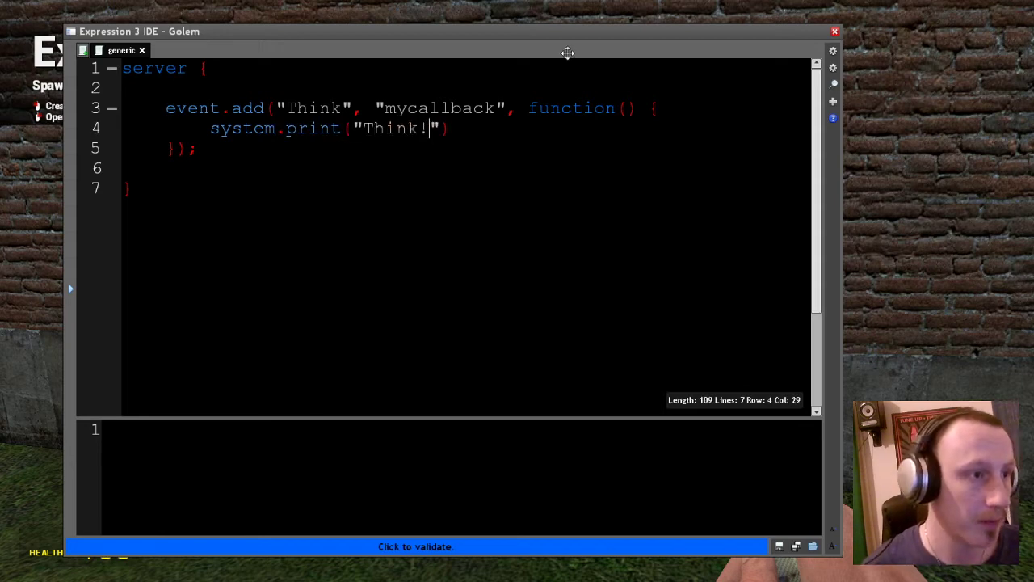
type(");")
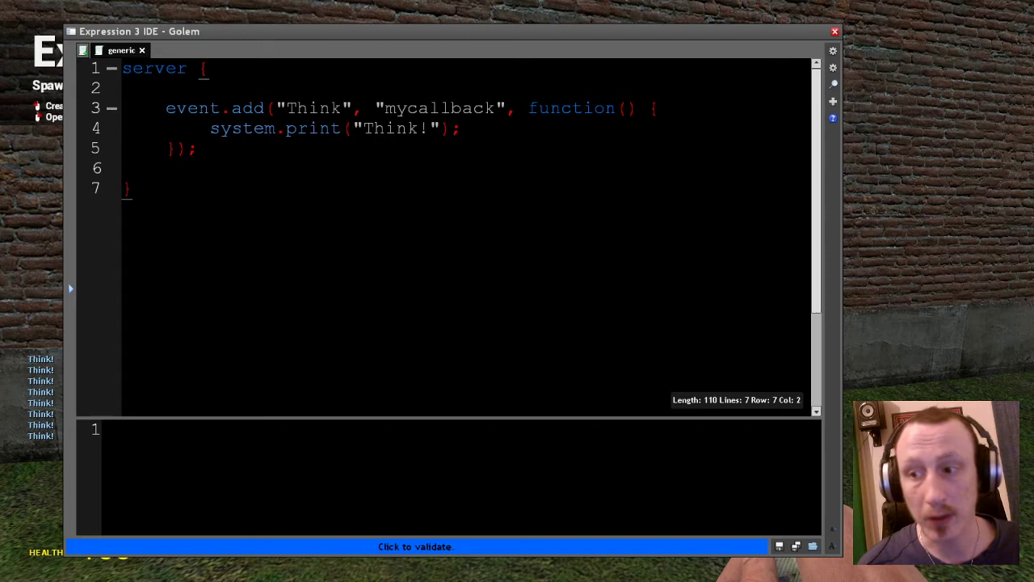
left_click(129, 187)
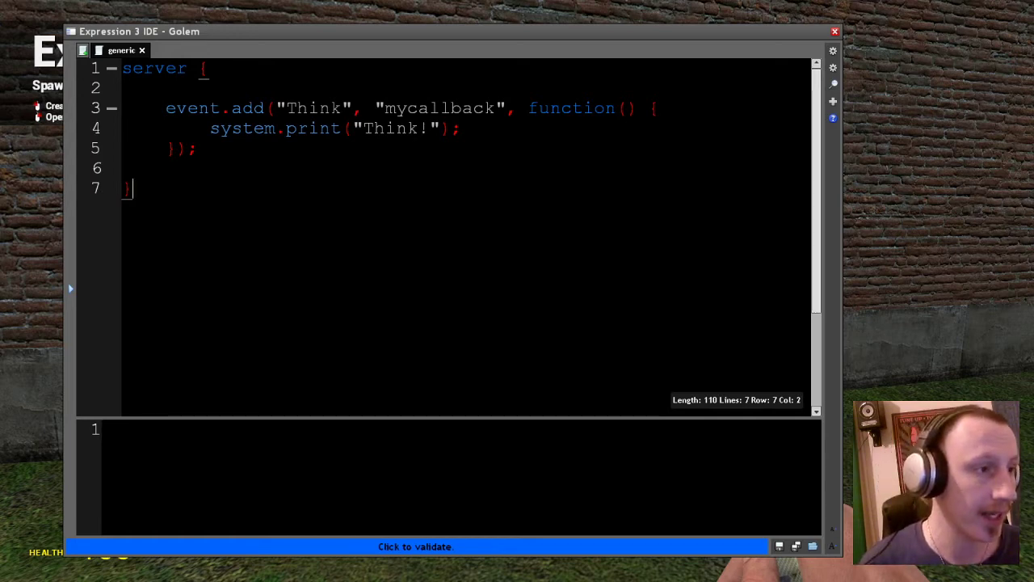
- Replace "Think" with OnPlayerChat and give the callback parameters player ply, string message
double_click(314, 107)
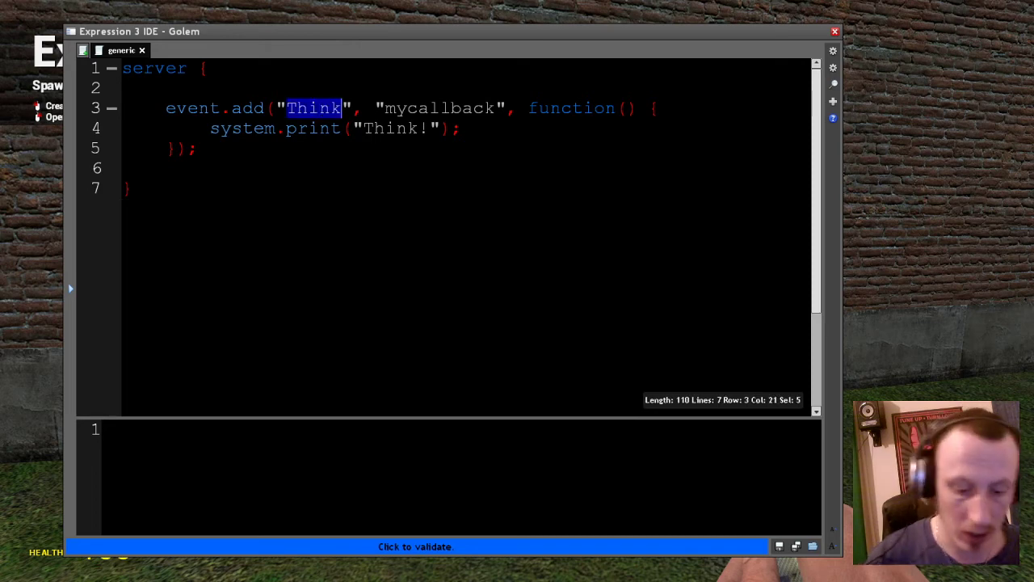
type("OnPlayerchat")
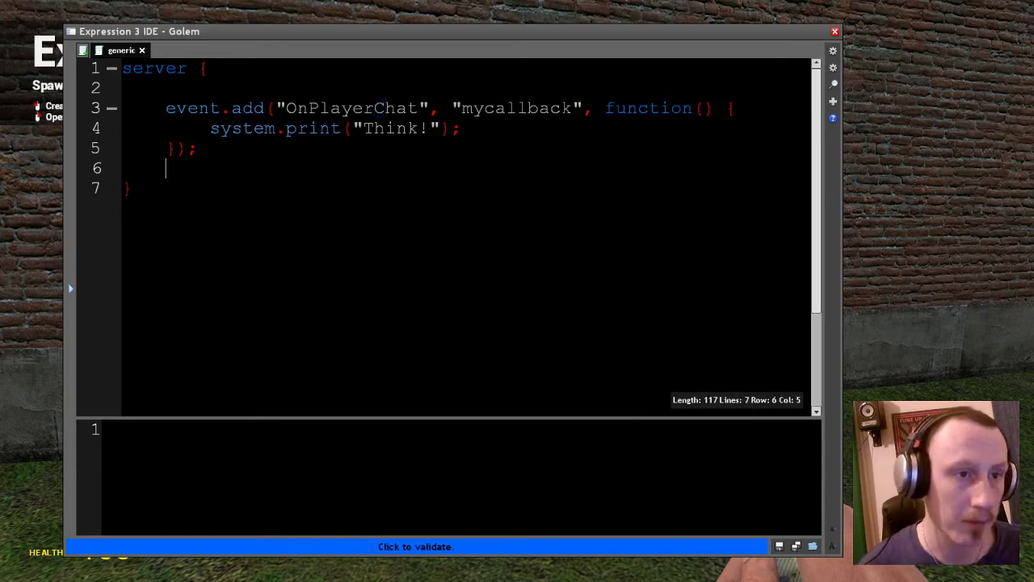
type("player")
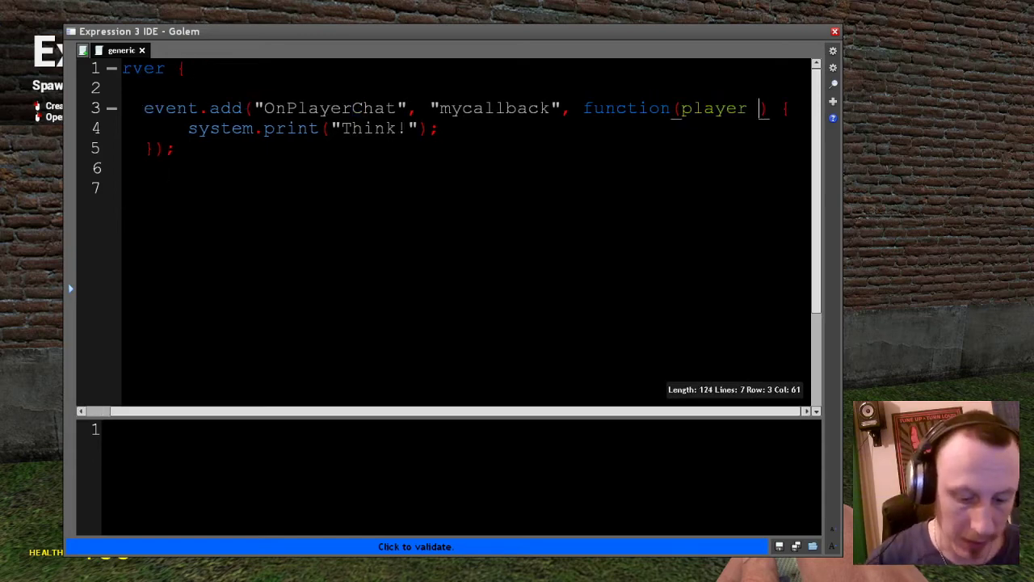
type("ply,")
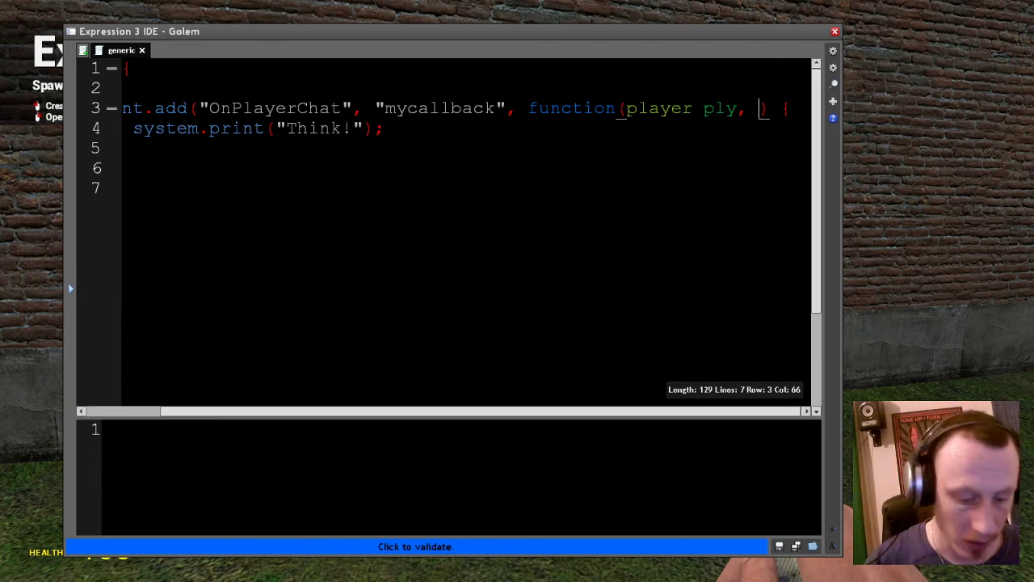
type("string mess")
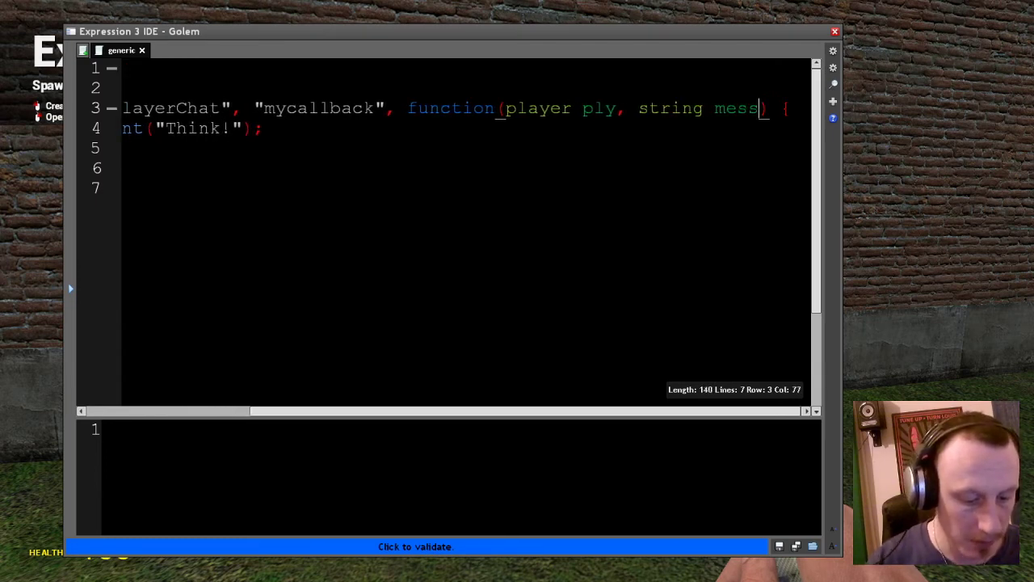
type("age")
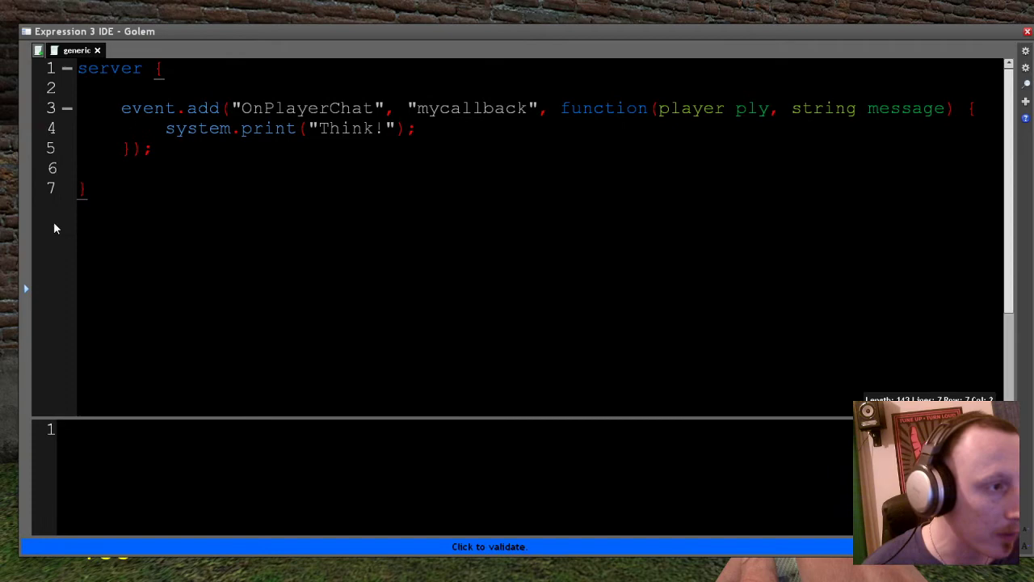
left_click(84, 187)
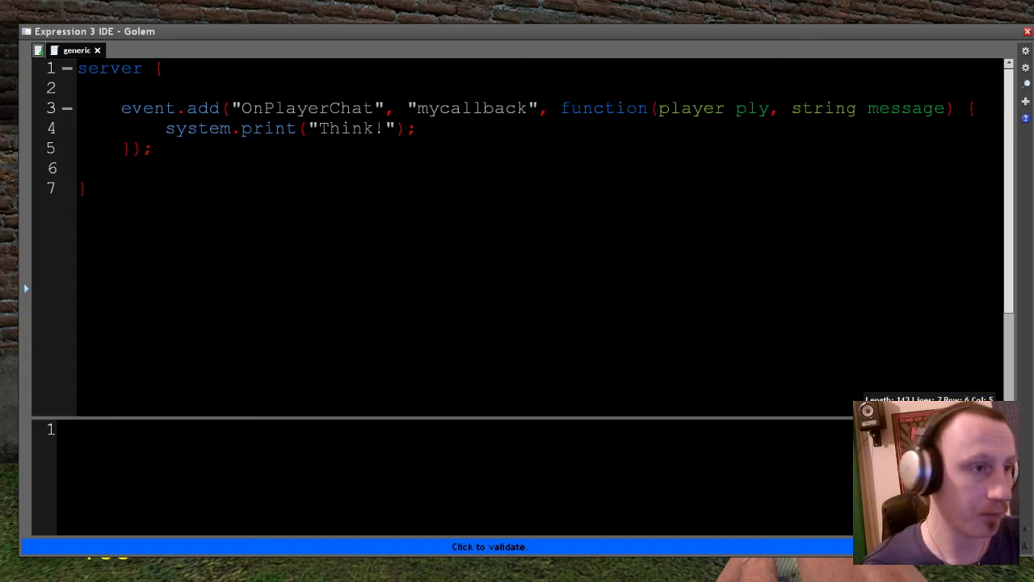
- Change the callback to system.out(ply, " : ", message), replacing the "Think!" print
double_click(268, 128)
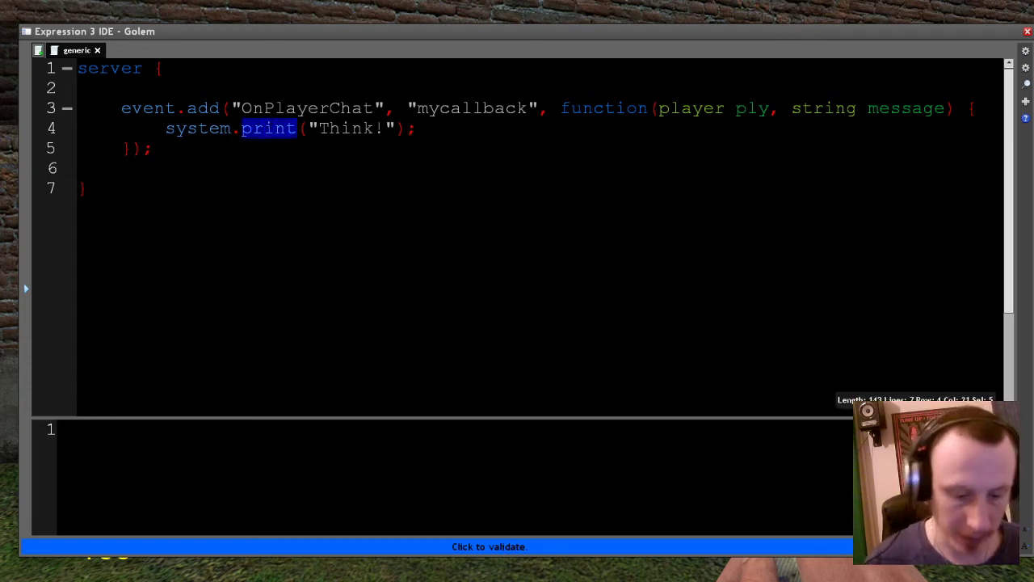
type("out")
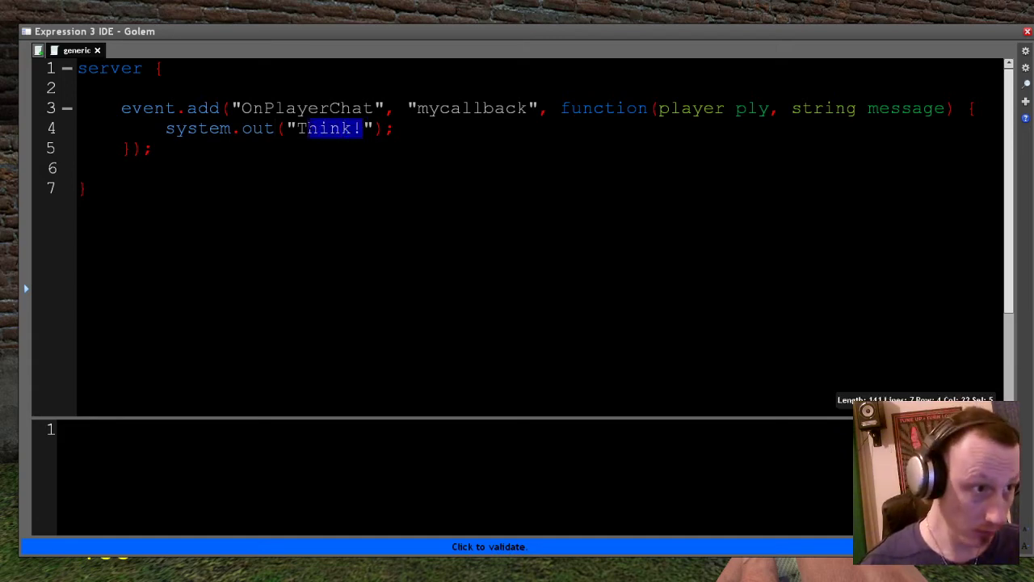
key("Delete")
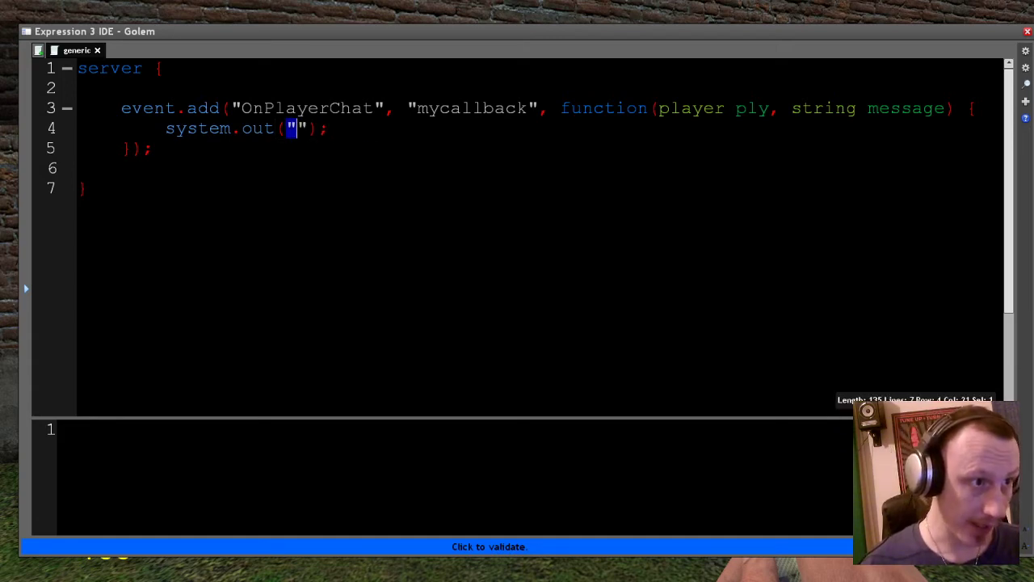
type("ply,")
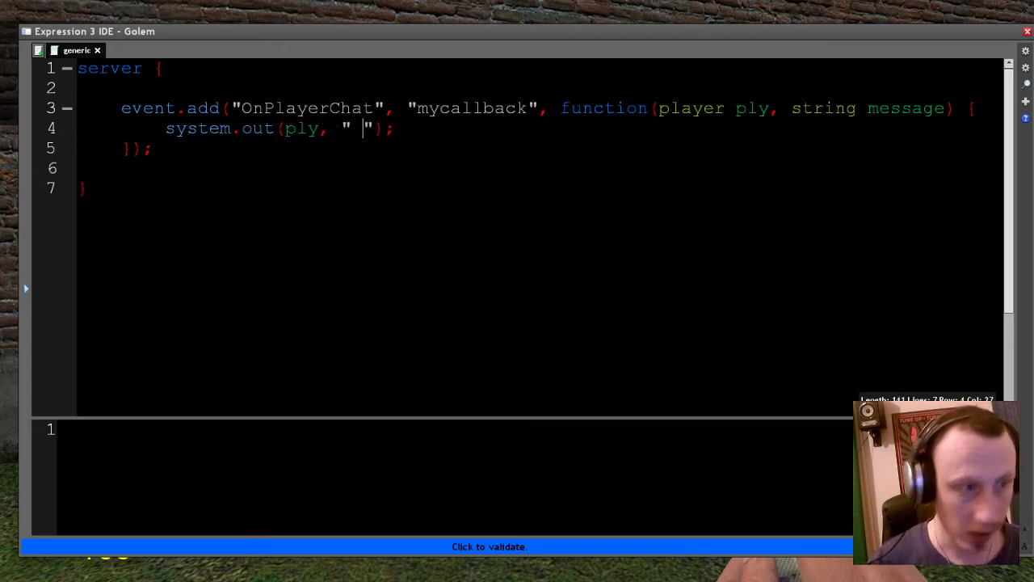
type(": \"")
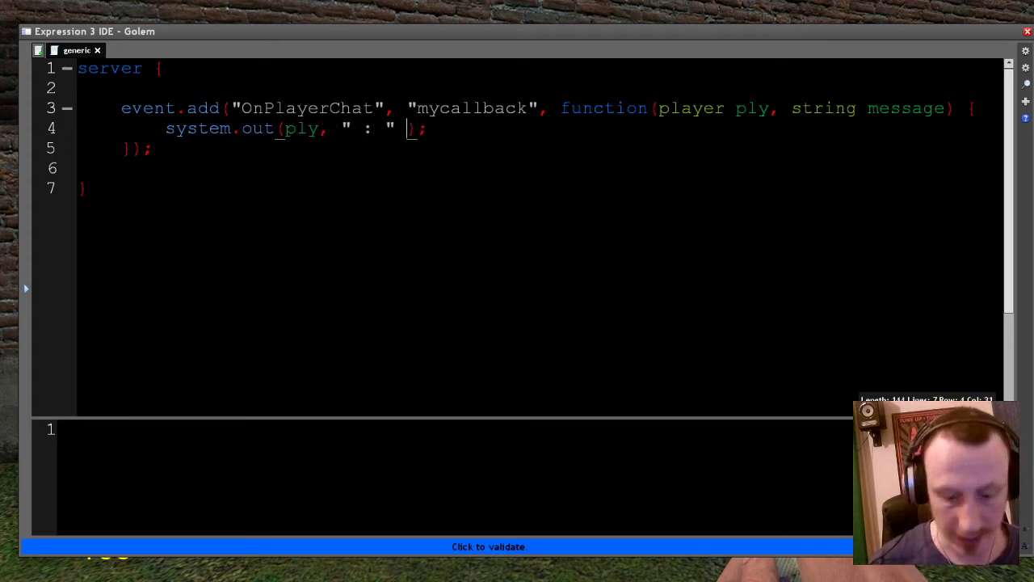
type(",")
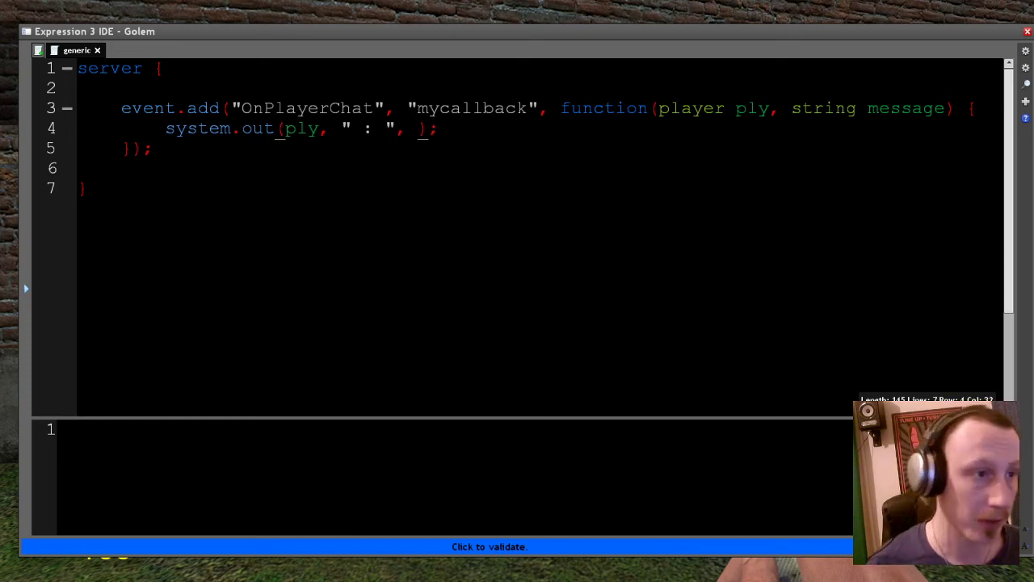
double_click(906, 108)
type("message")
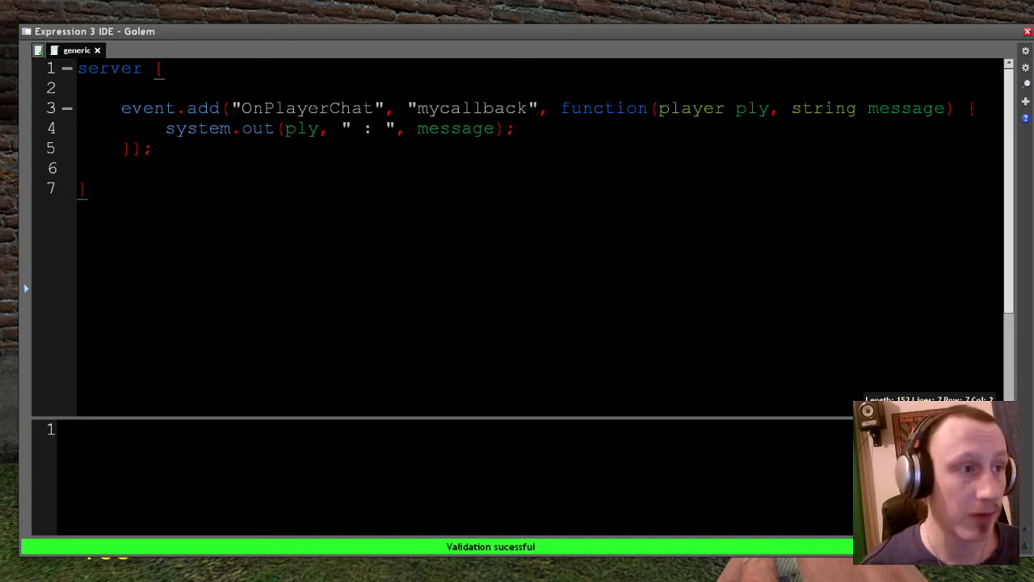
double_click(307, 108)
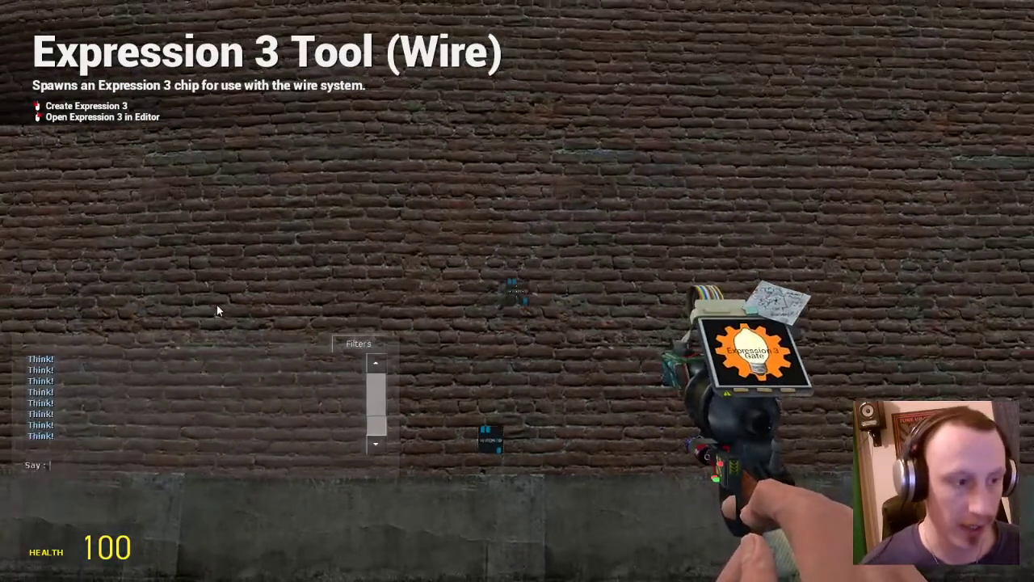
- Type the chat message "hello, my name is R" in Garry's Mod chat
type("hello")
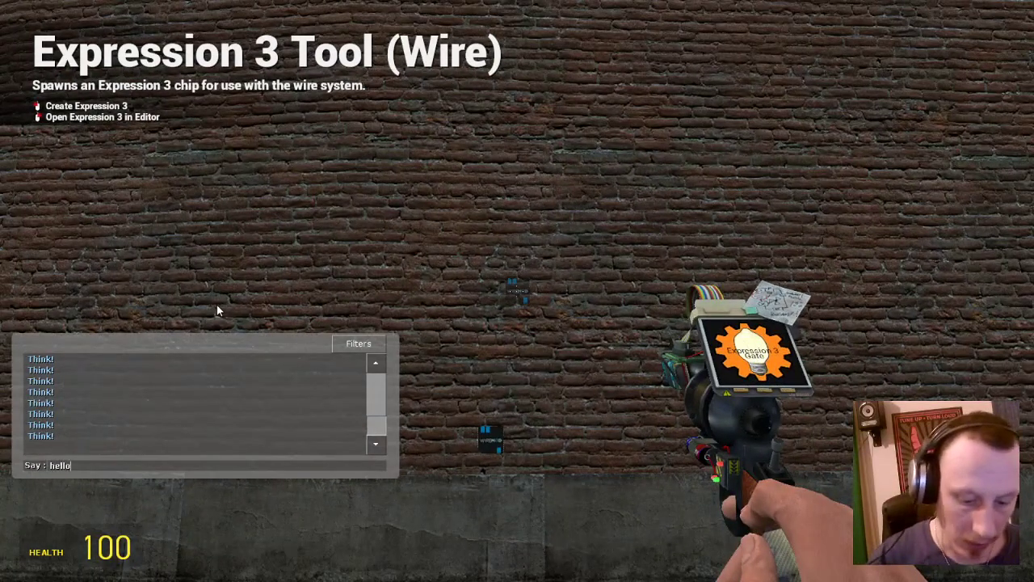
type(", my name is R")
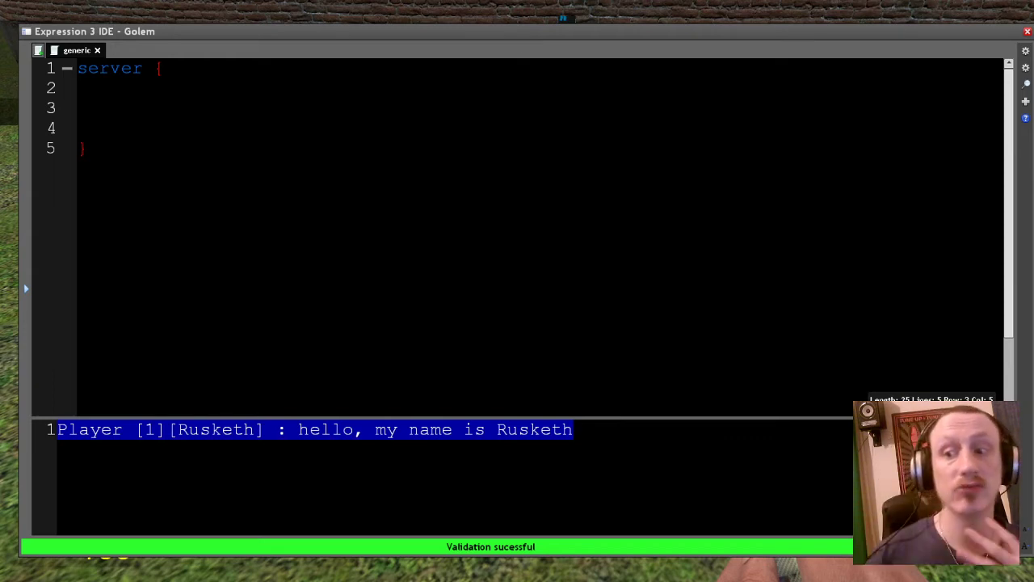
left_click(121, 108)
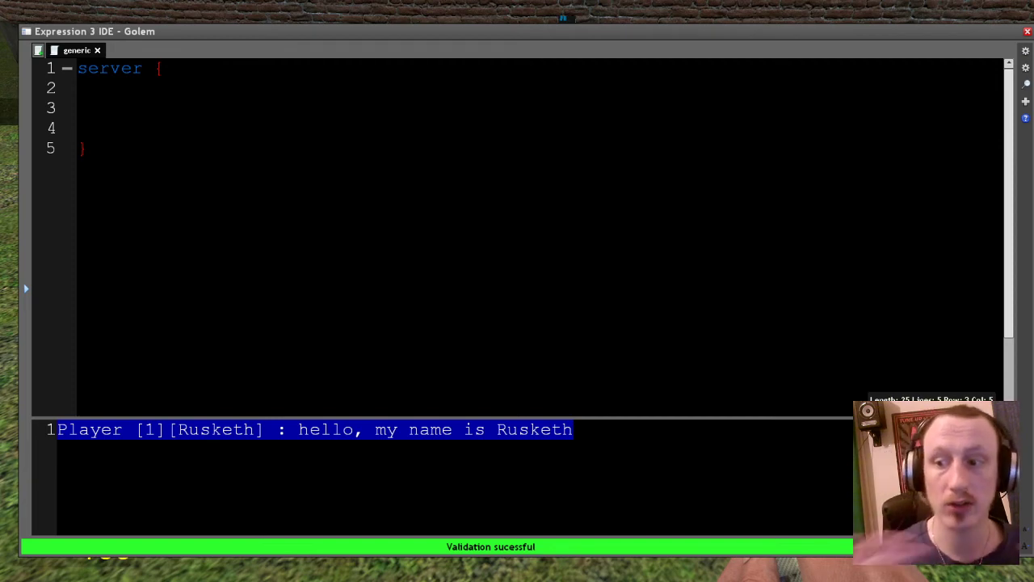
left_click(121, 108)
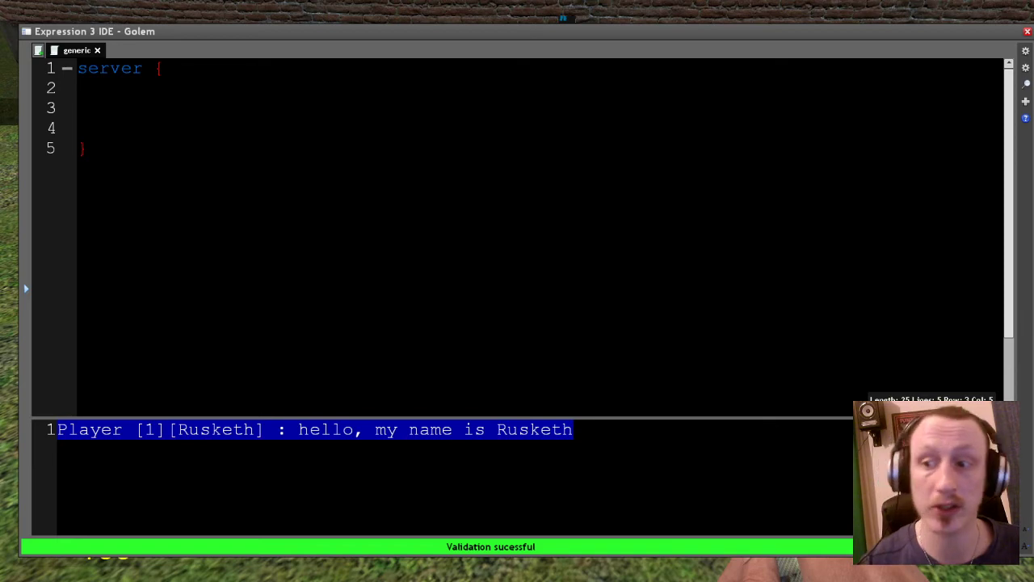
left_click(121, 108)
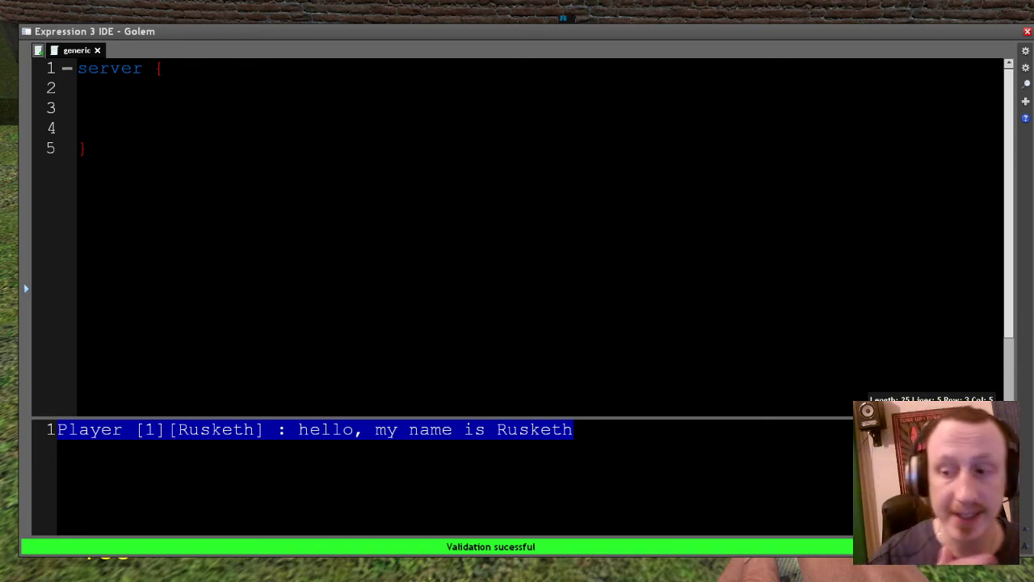
left_click(121, 107)
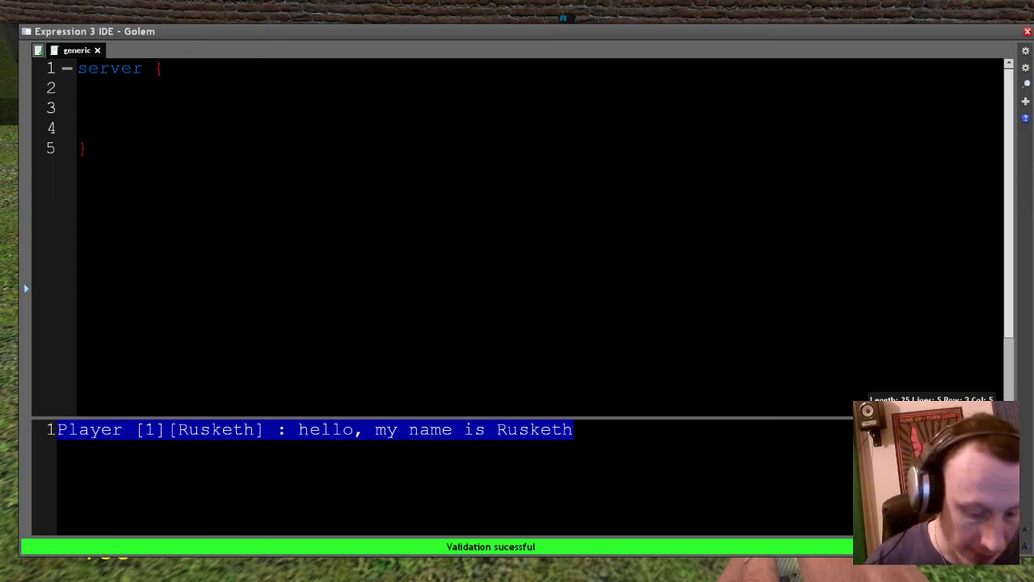
- Declare number i = 0; and start timer.create("mytimer" in the server block
type("number")
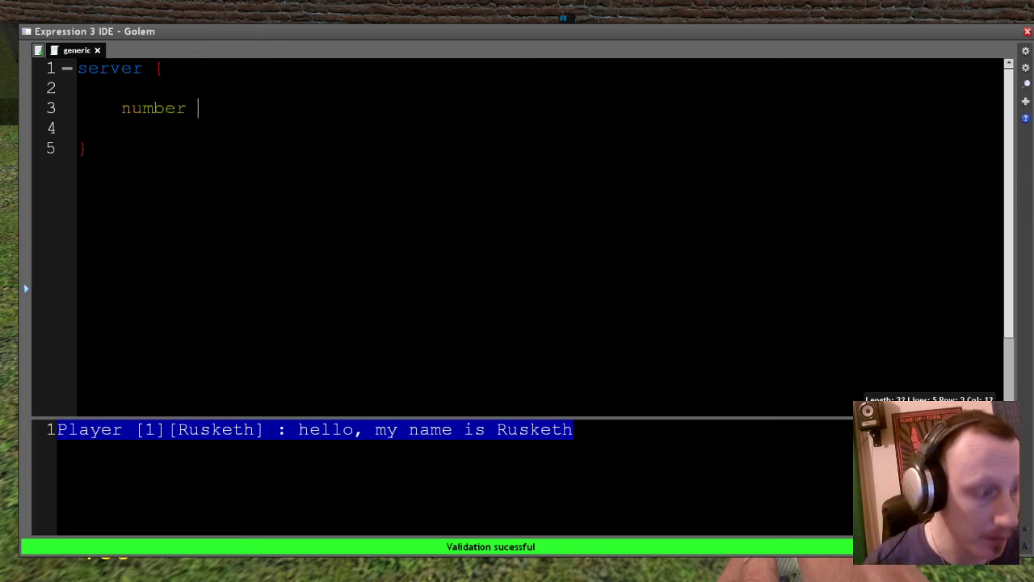
type("i = 0;")
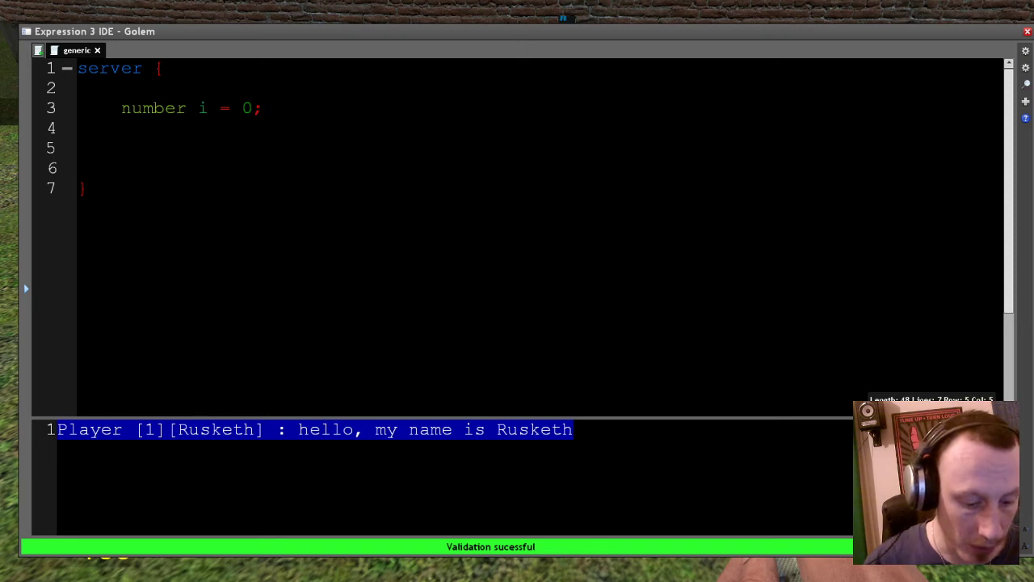
type("timer")
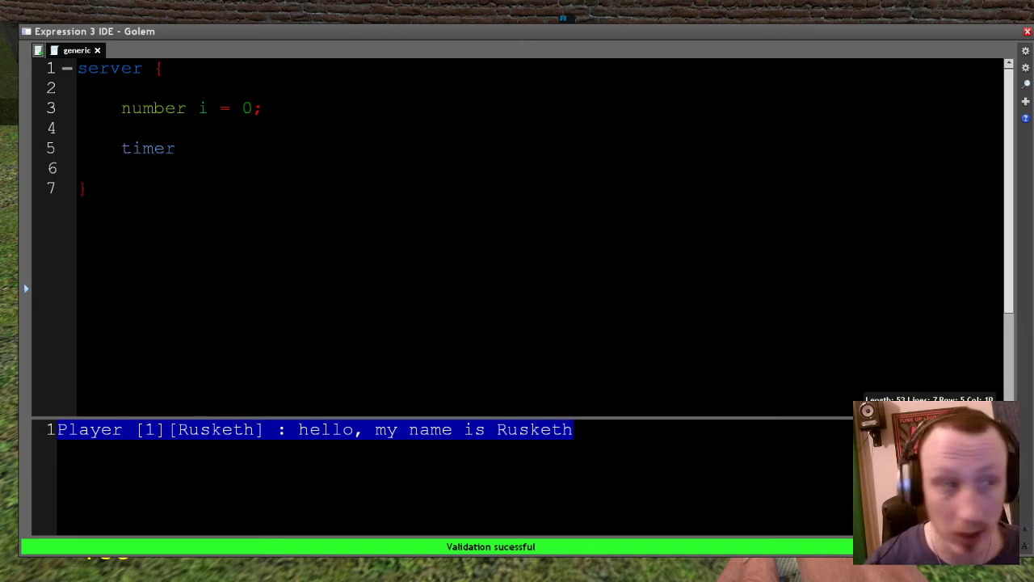
type(".crea")
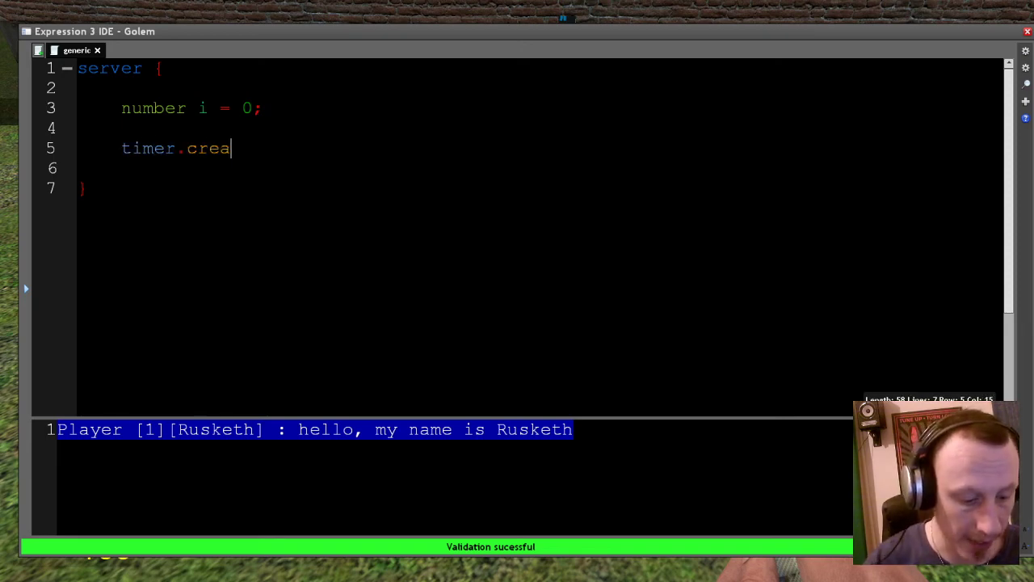
type("te(\"\")")
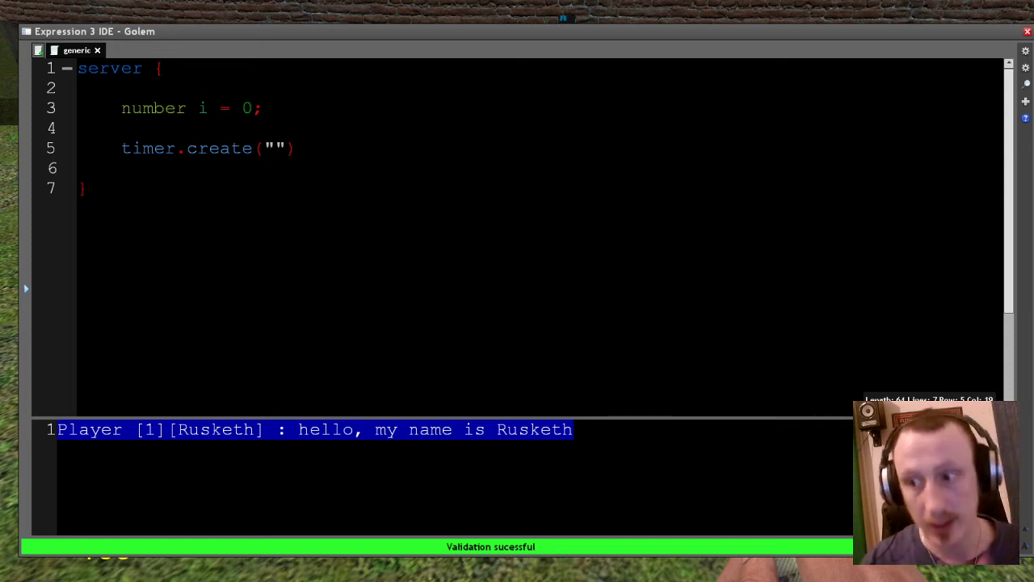
left_click(275, 147)
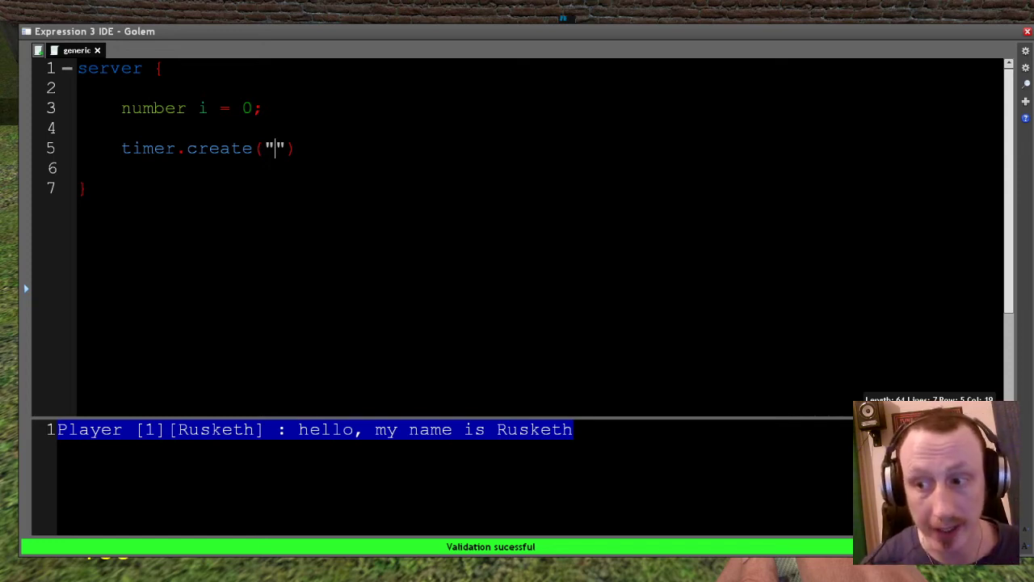
type("mytimer")
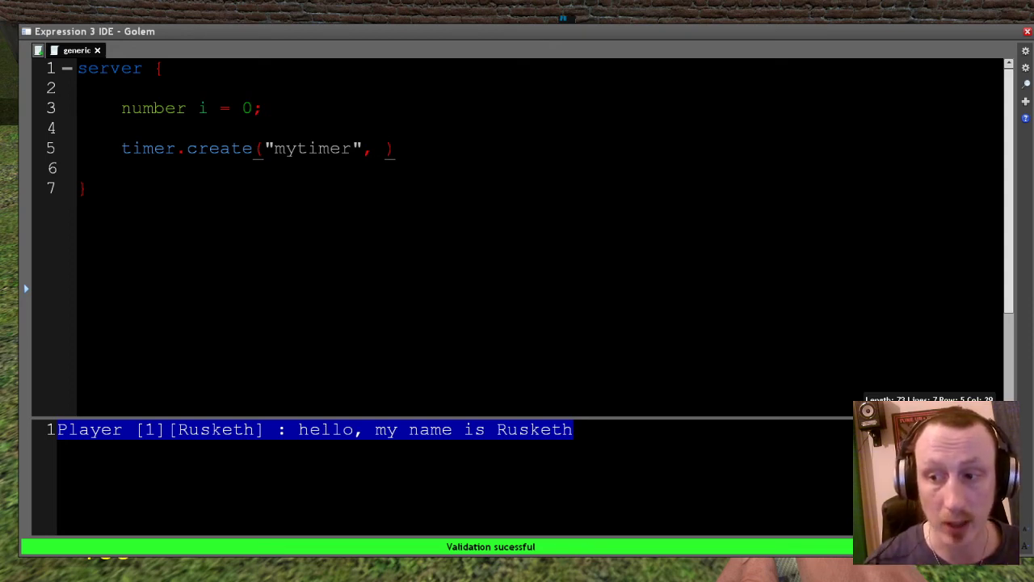
- Add arguments 0, 1 and an inline function to mytimer, closed with a semicolon
type("0,")
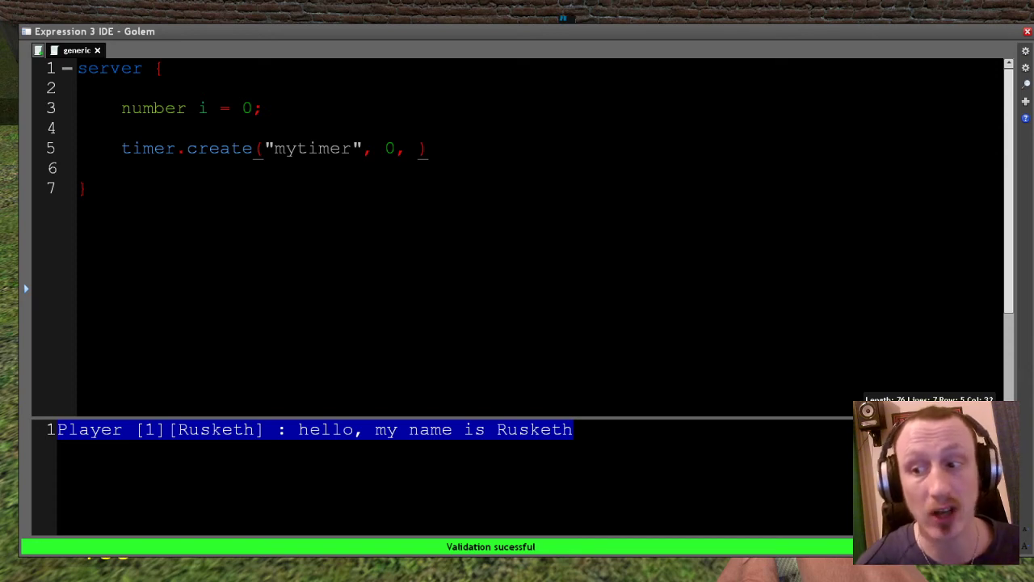
type("1")
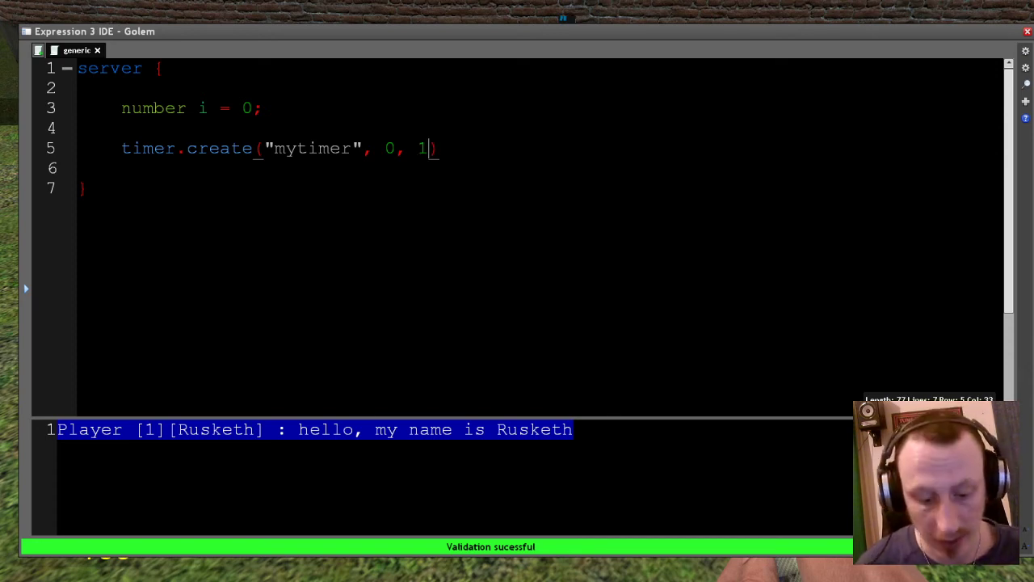
type(",")
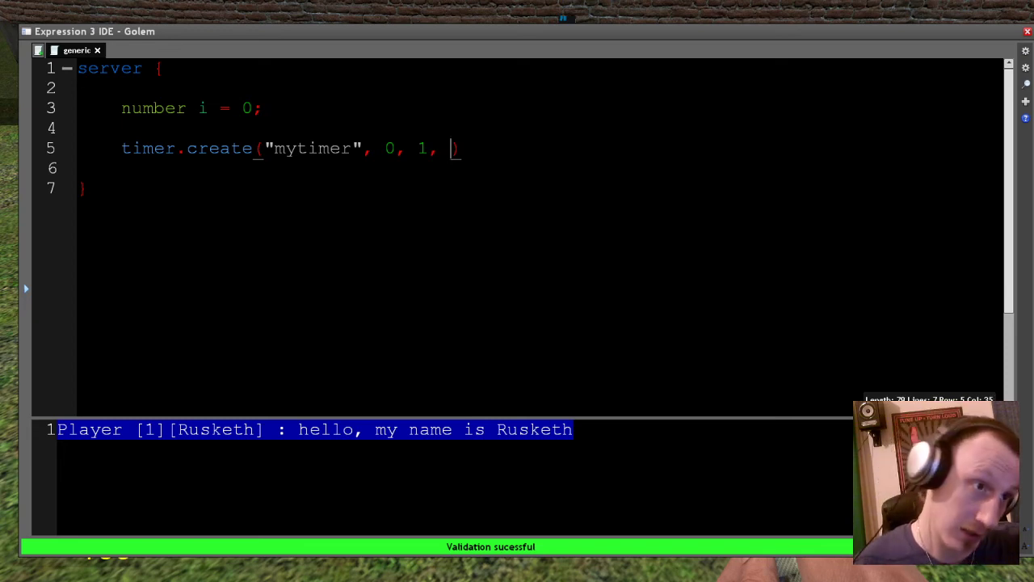
type("function(")
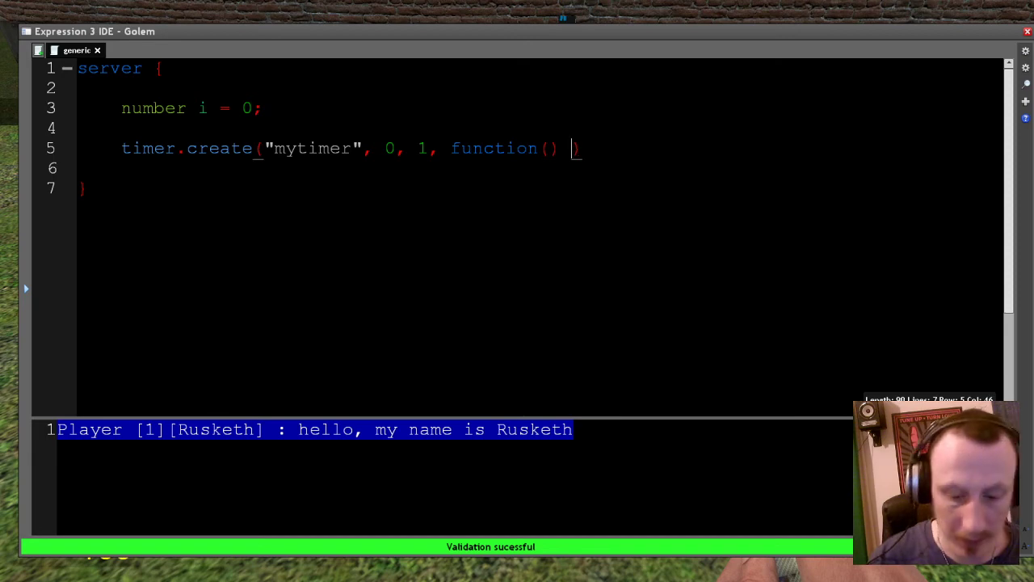
type("{")
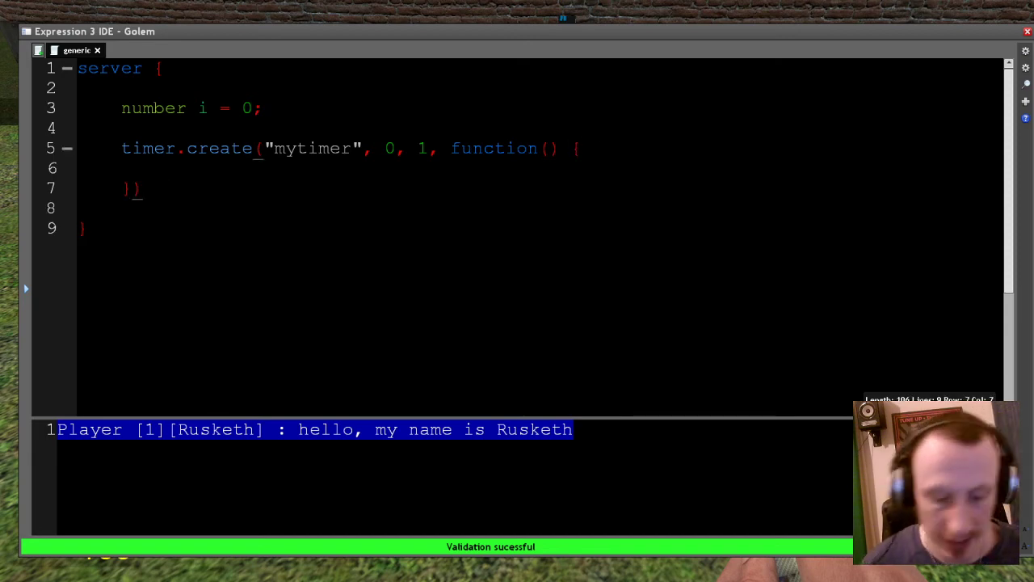
type(";")
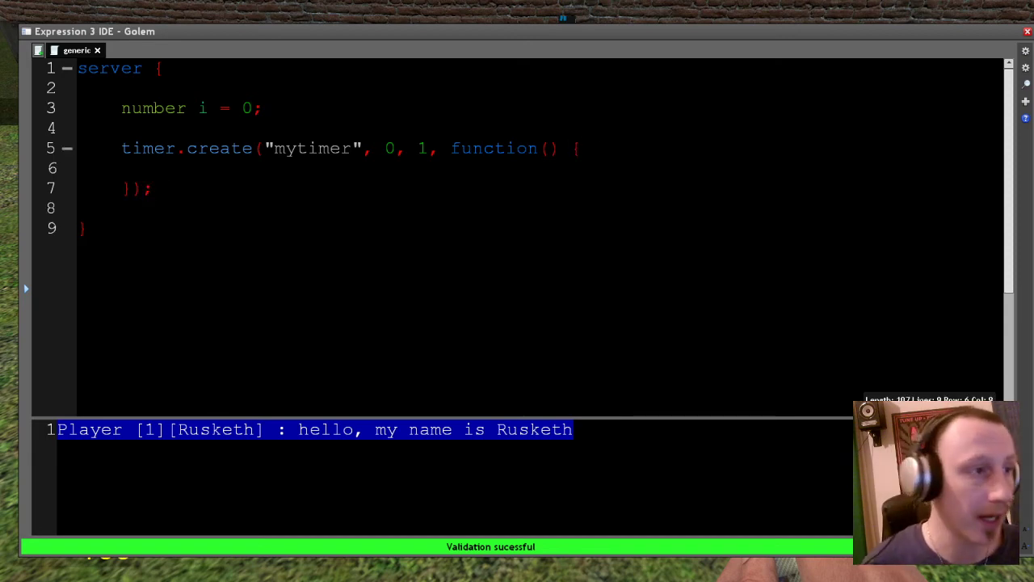
type("i =")
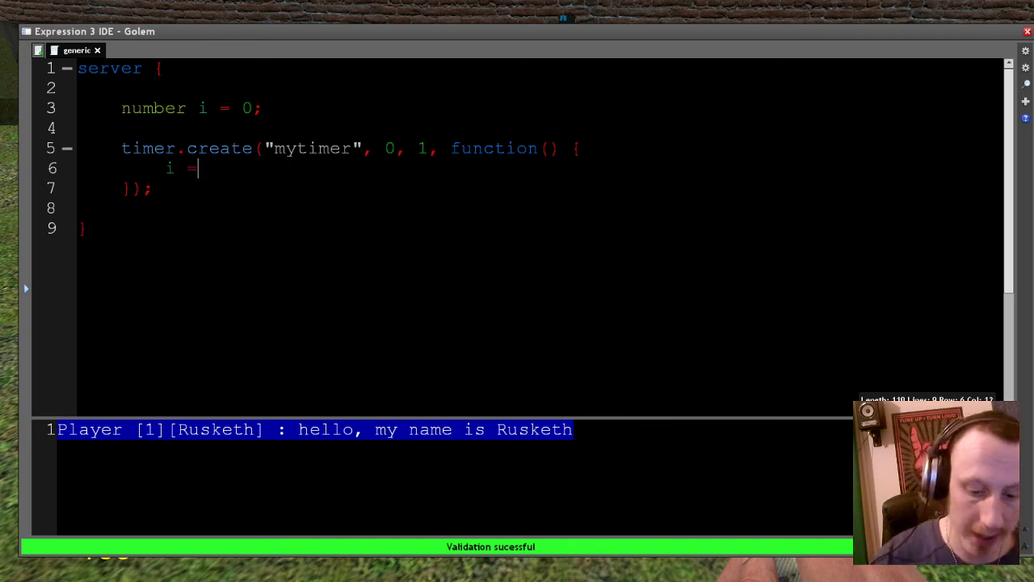
- Make the timer callback run i += 1 and system.print(i)
type("+= 1")
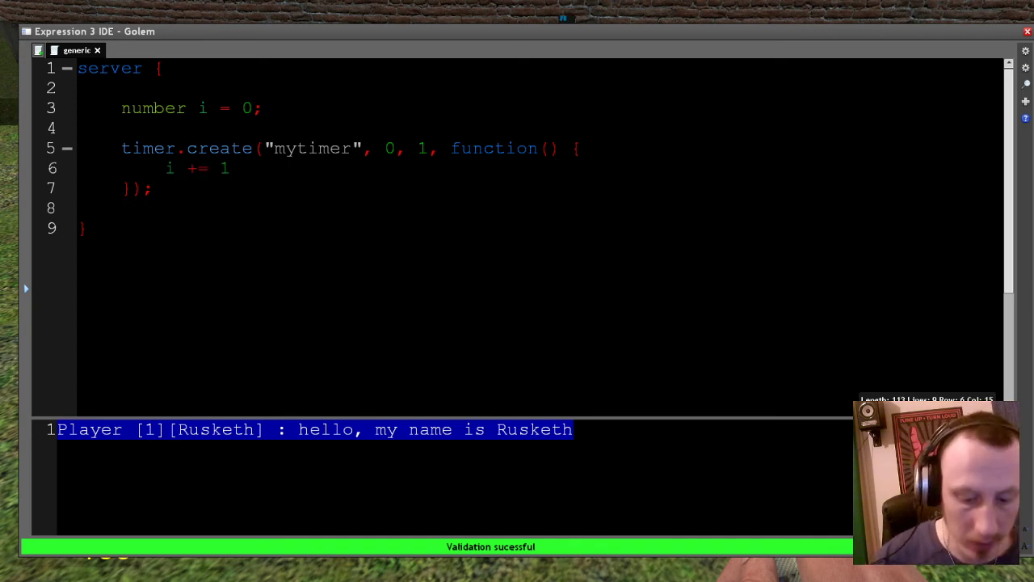
type("system.")
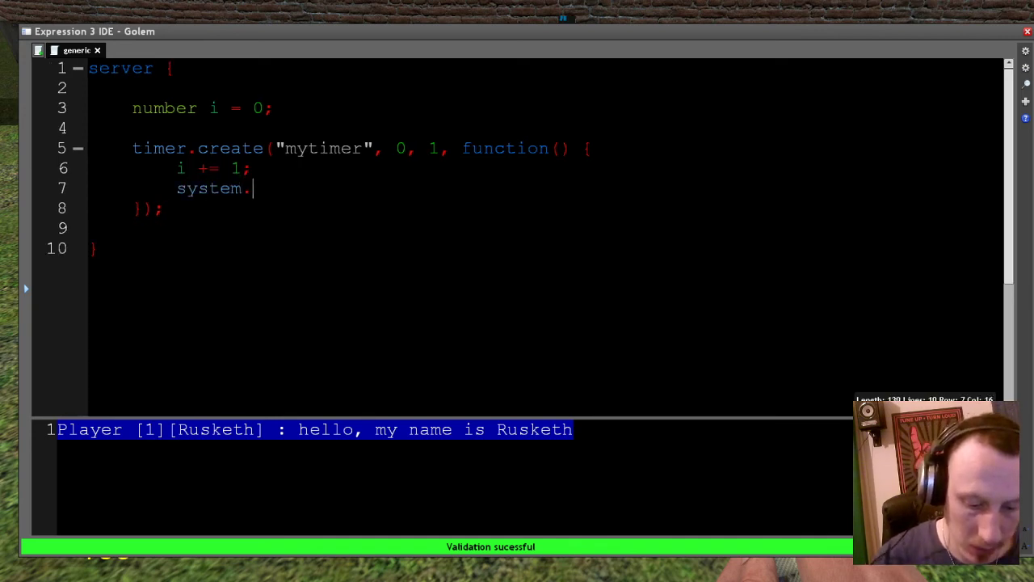
type("print()")
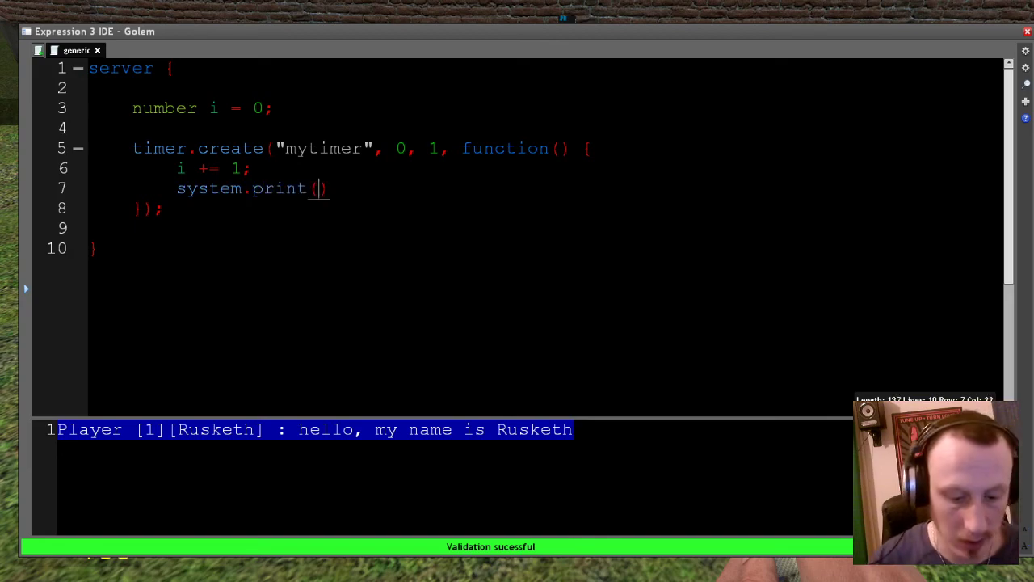
type("i;")
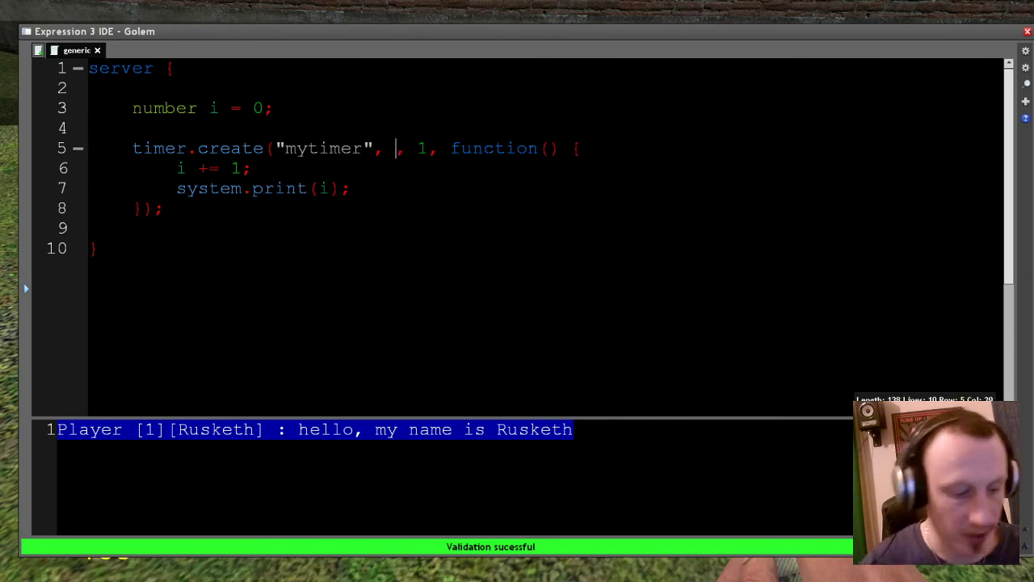
- Set the mytimer arguments to a 0.5 delay and 0 repetitions
type("1,")
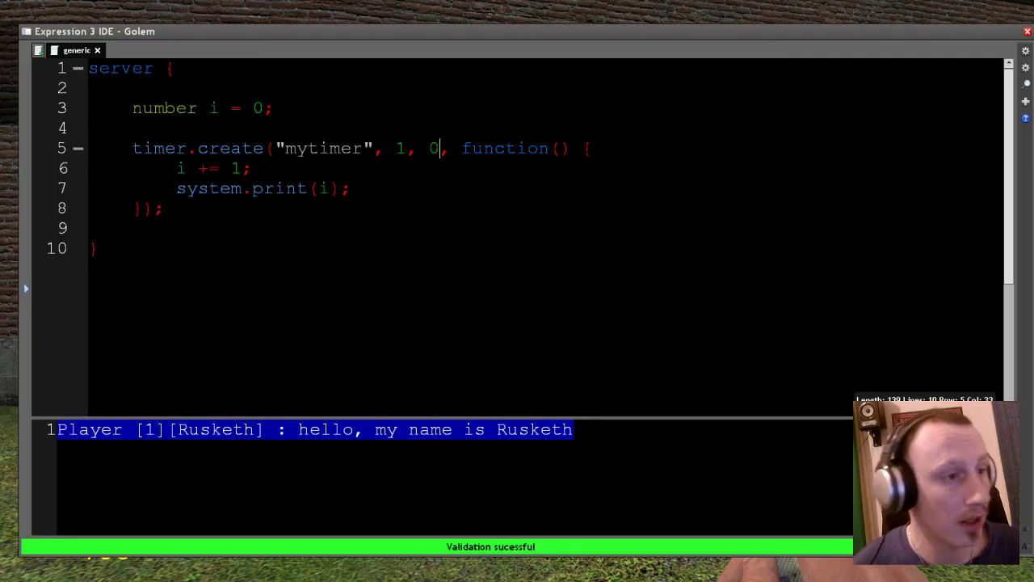
type("0")
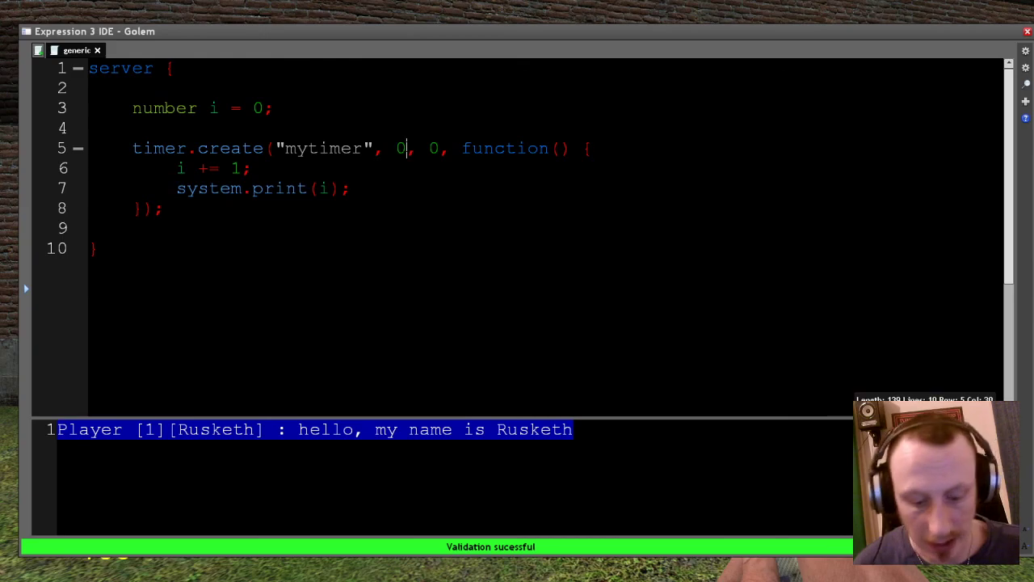
type(".5")
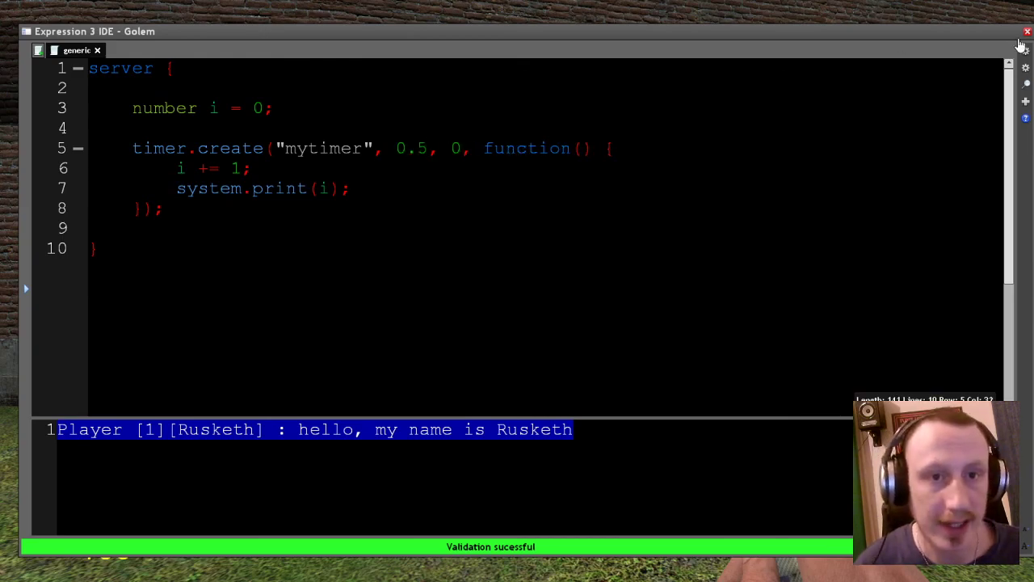
left_click(1026, 32)
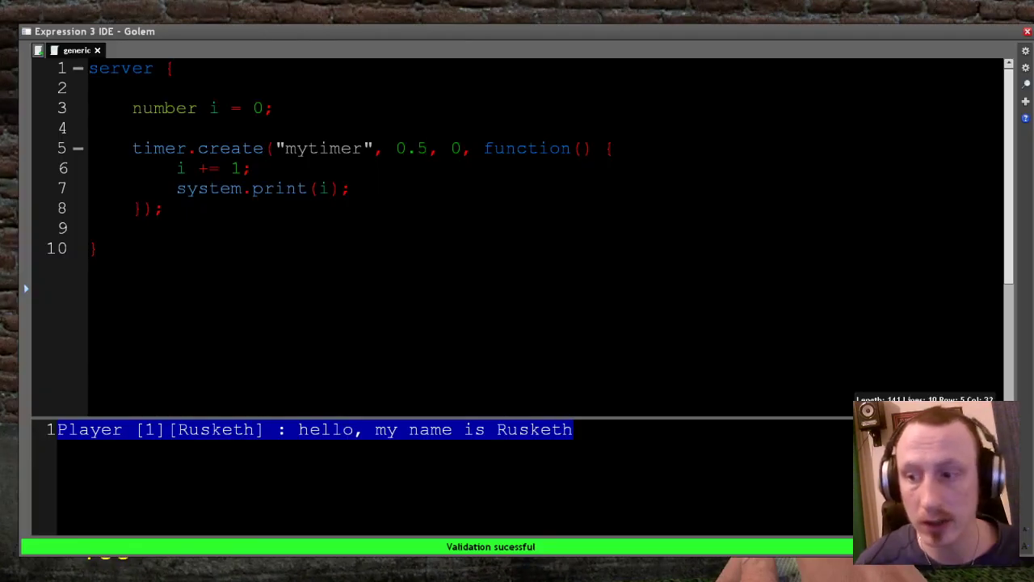
left_click(431, 148)
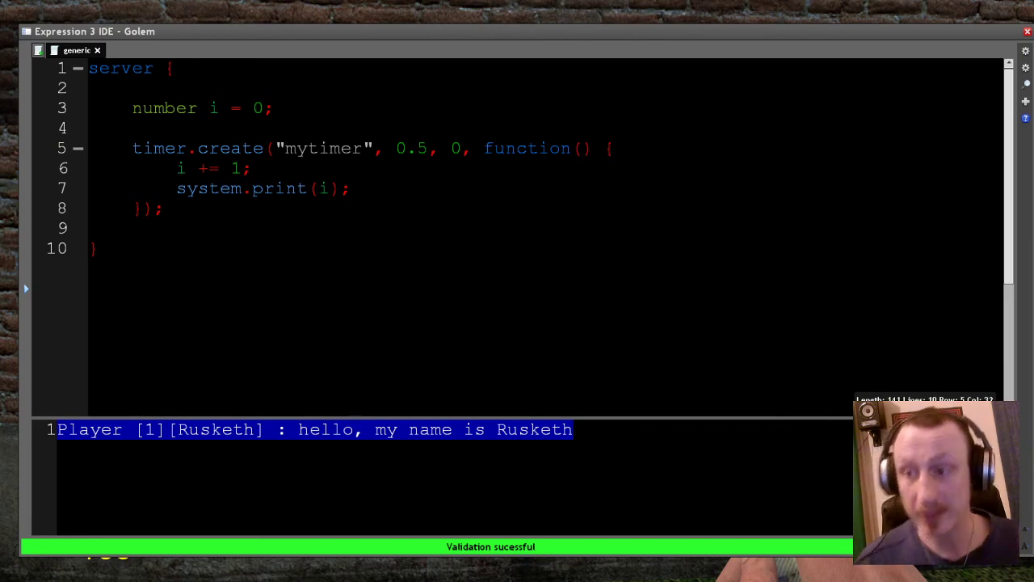
left_click(430, 148)
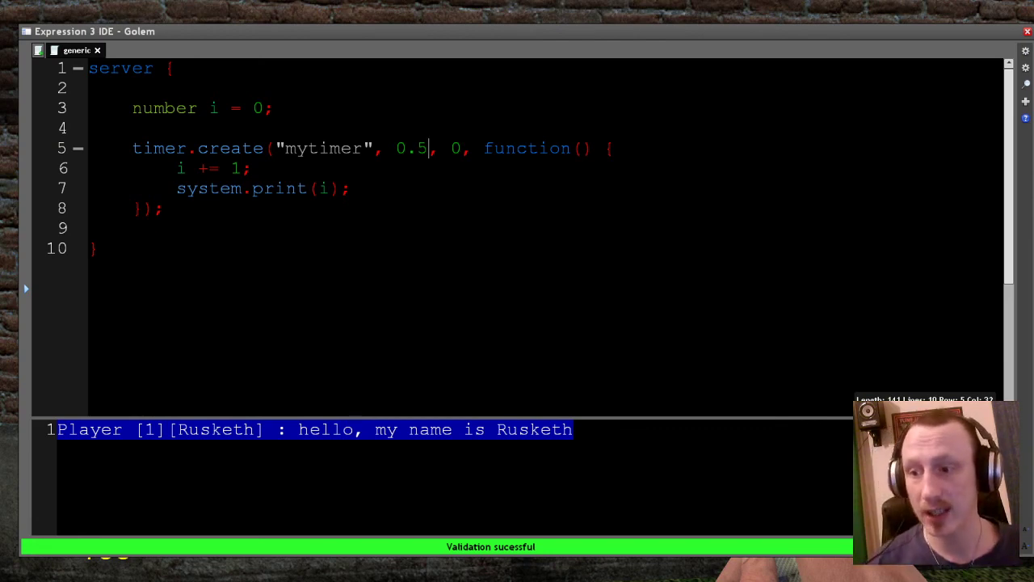